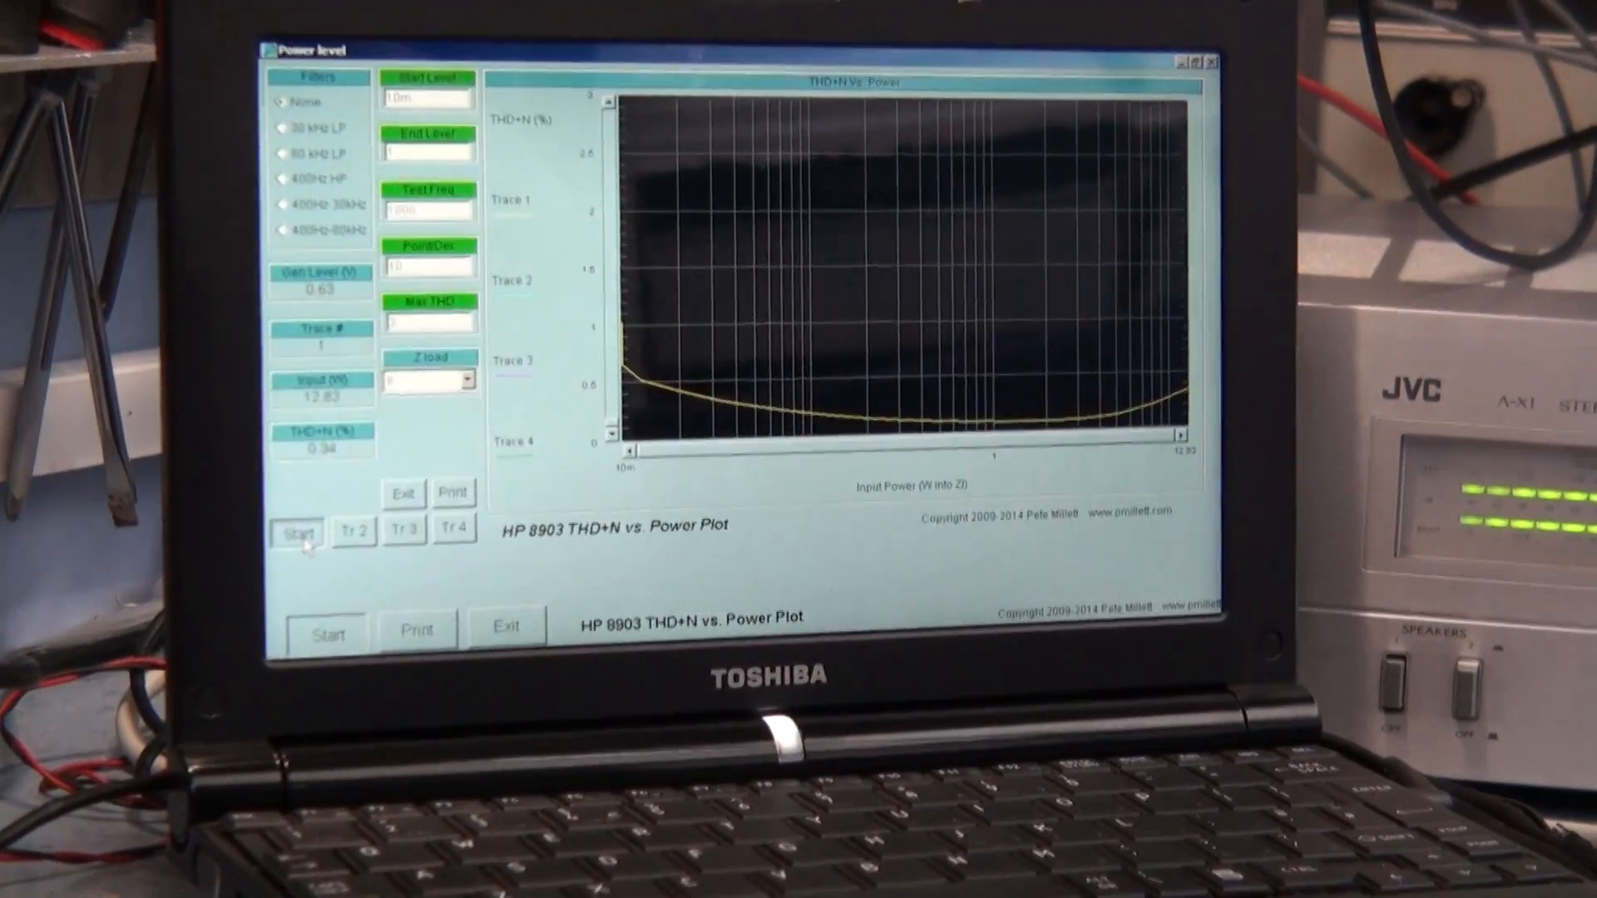
# Run the THD+N vs. power sweep from 10 mW up to about 33 W as the first trace
pyautogui.click(297, 533)
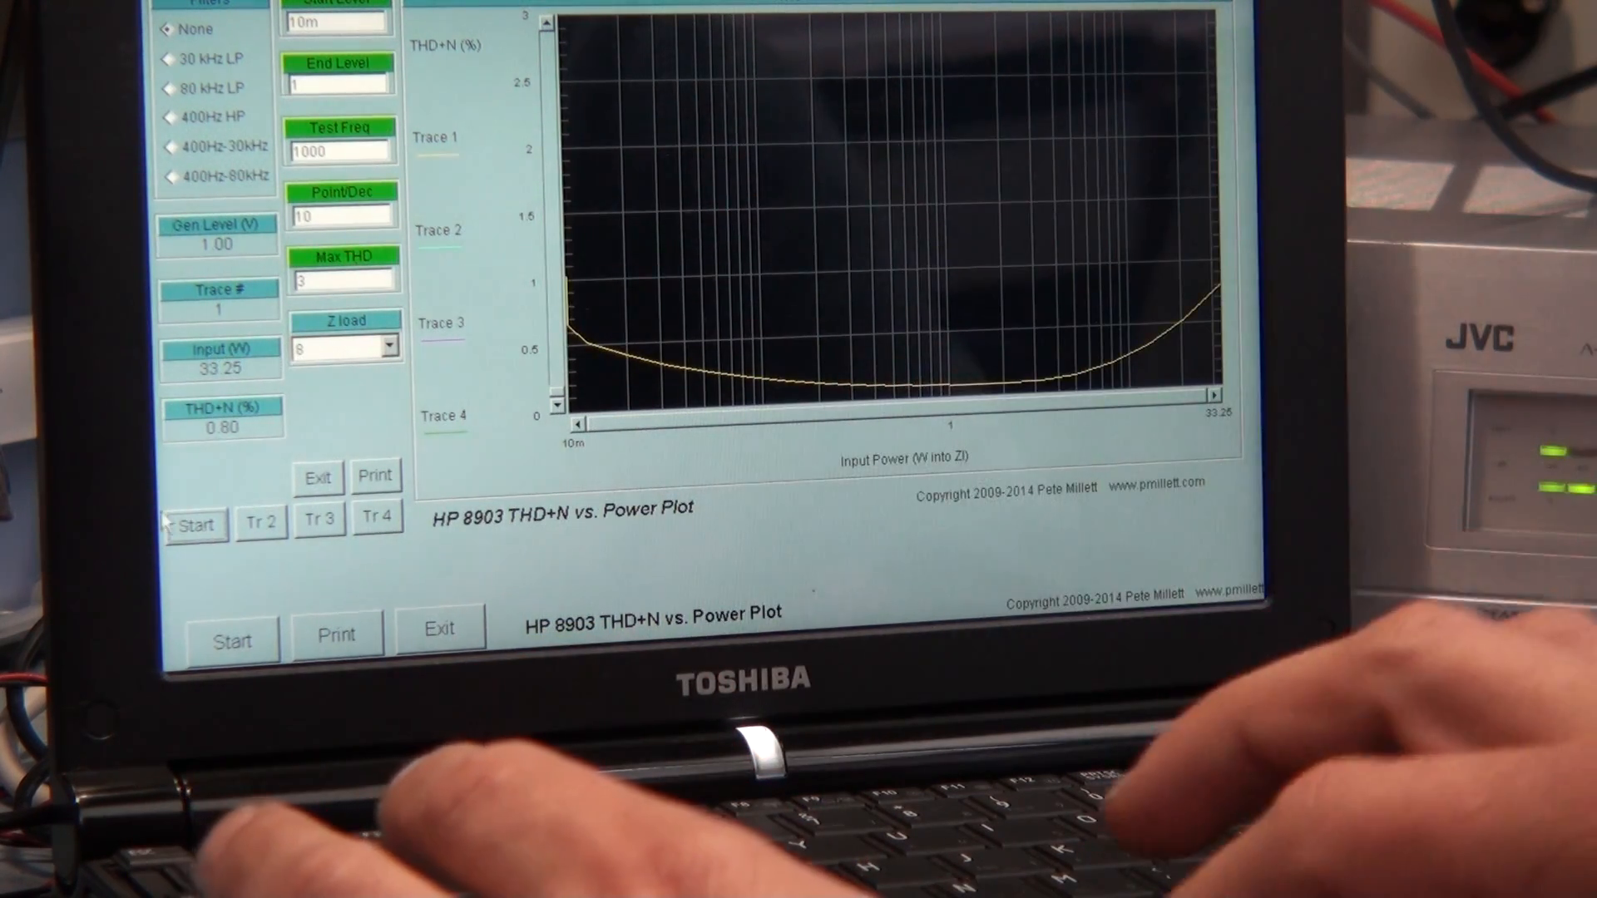
pyautogui.moveTo(336, 215)
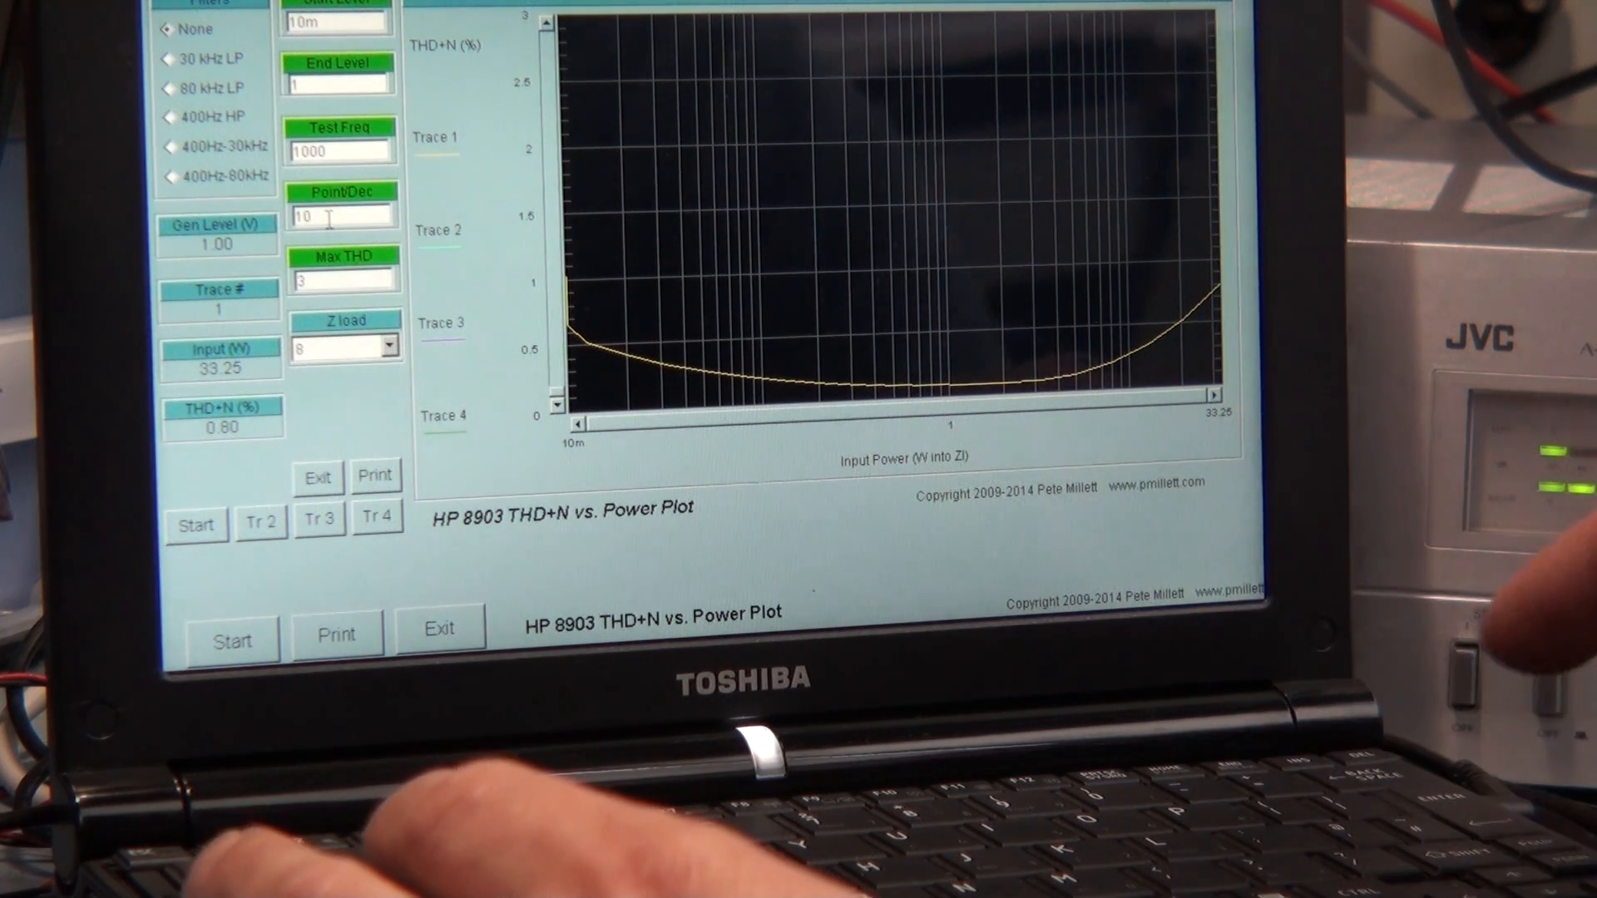
# Set 16 points per decade and start a new, finer power sweep
pyautogui.write('16')
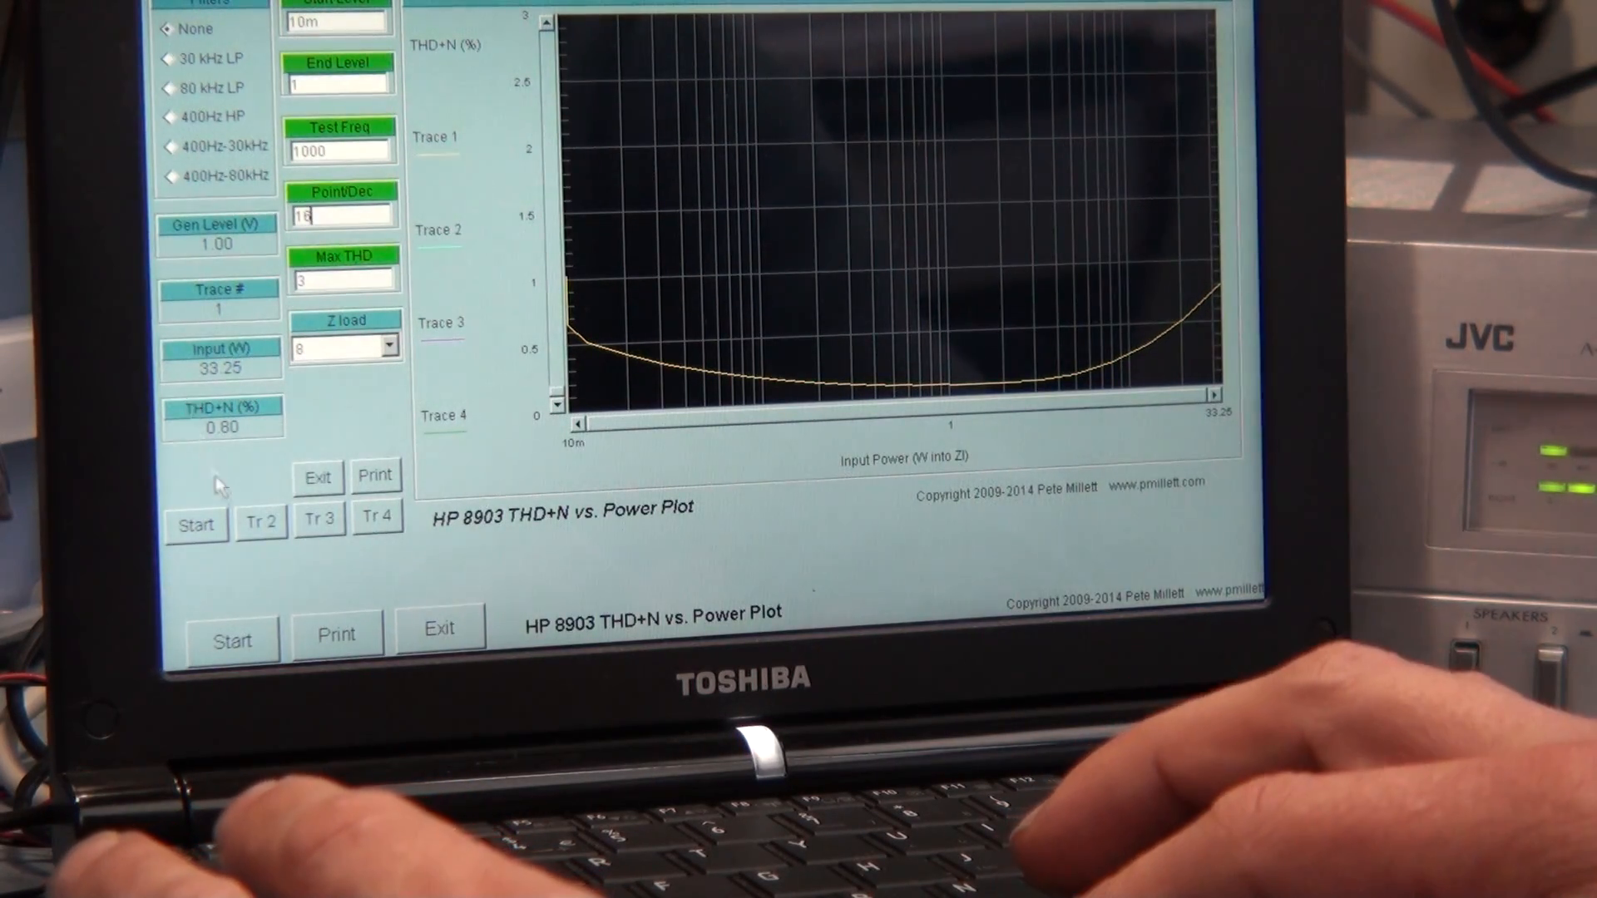
pyautogui.click(261, 522)
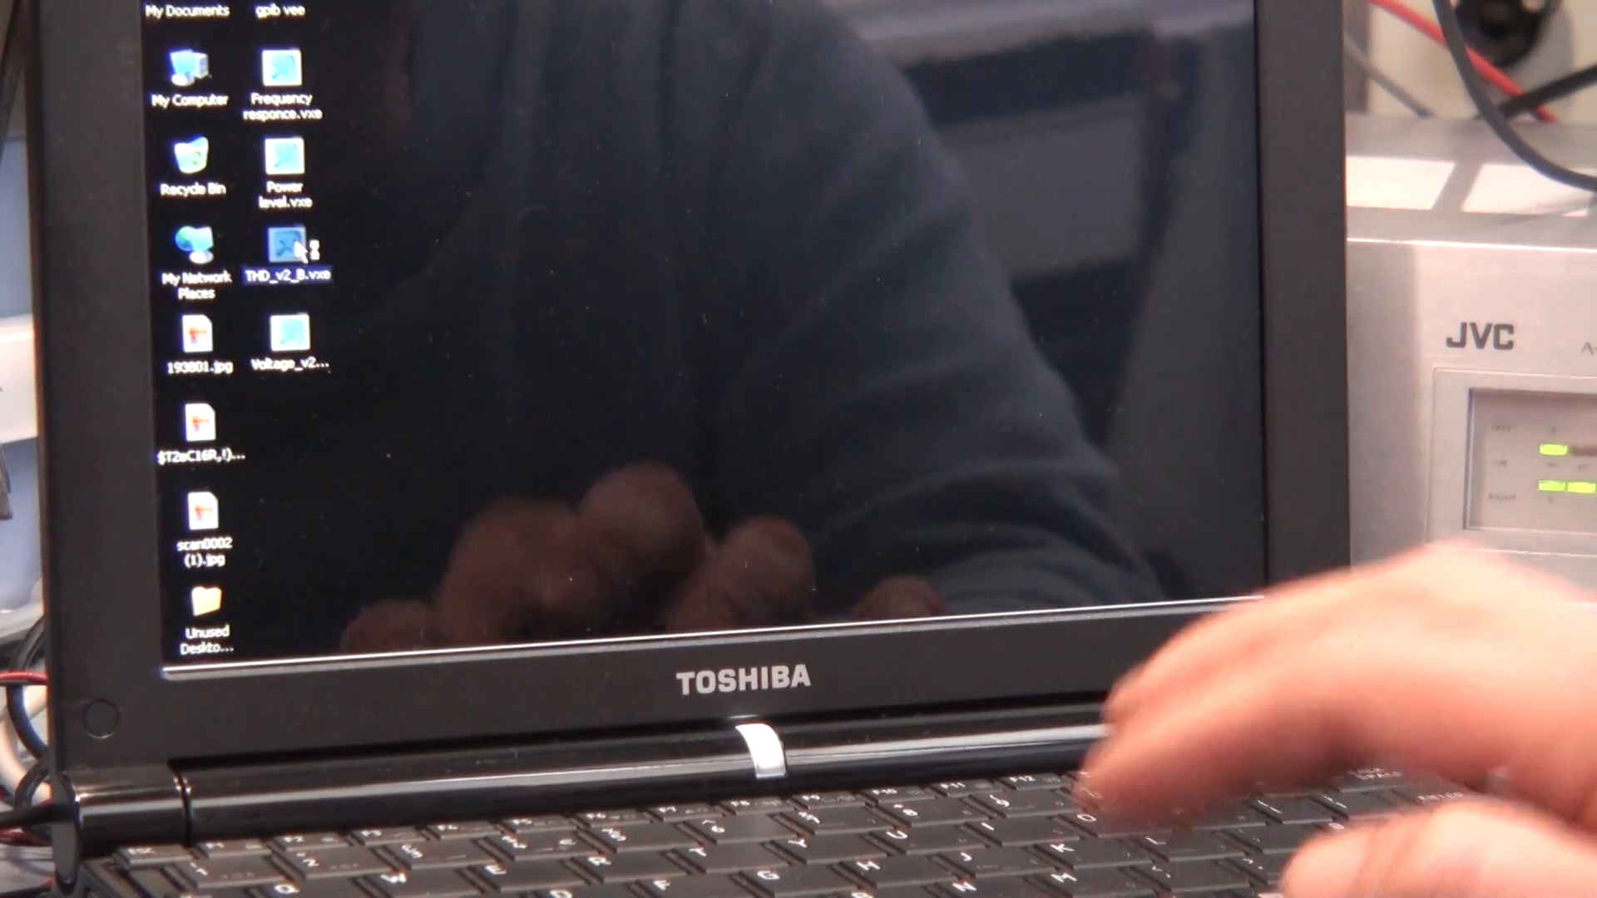
# Launch Frequency responce.vxe from the desktop to get the THD+N vs. frequency plot
pyautogui.doubleClick(286, 248)
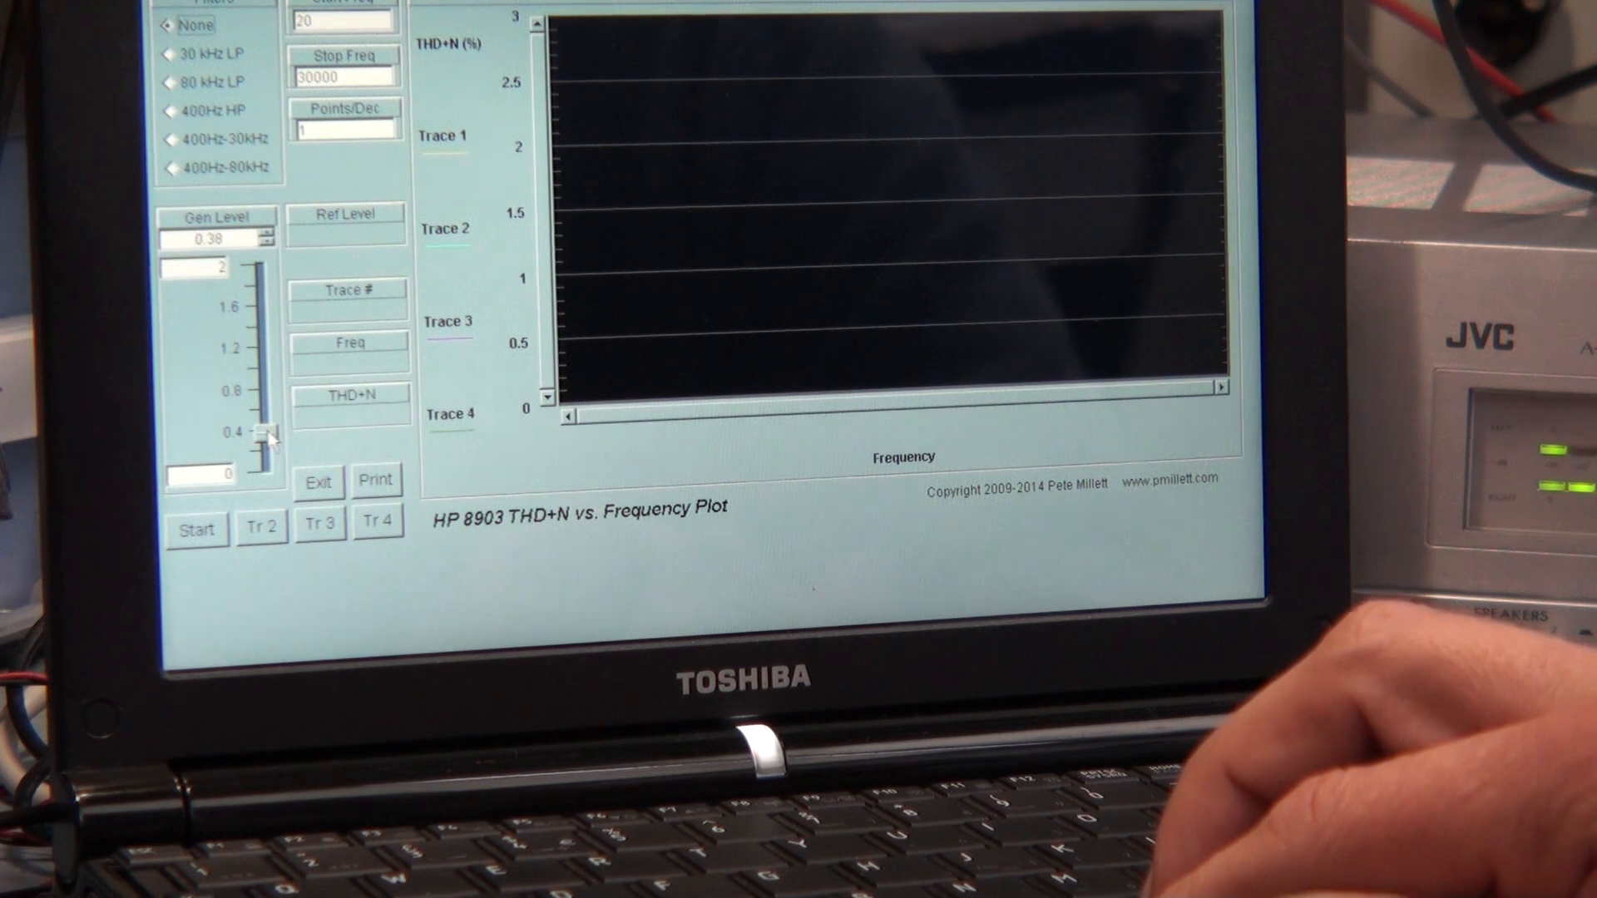
# Set the generator level to 0.6 V, stop frequency 20000 Hz and 10 points per decade
pyautogui.moveTo(266, 432); pyautogui.dragTo(278, 393)
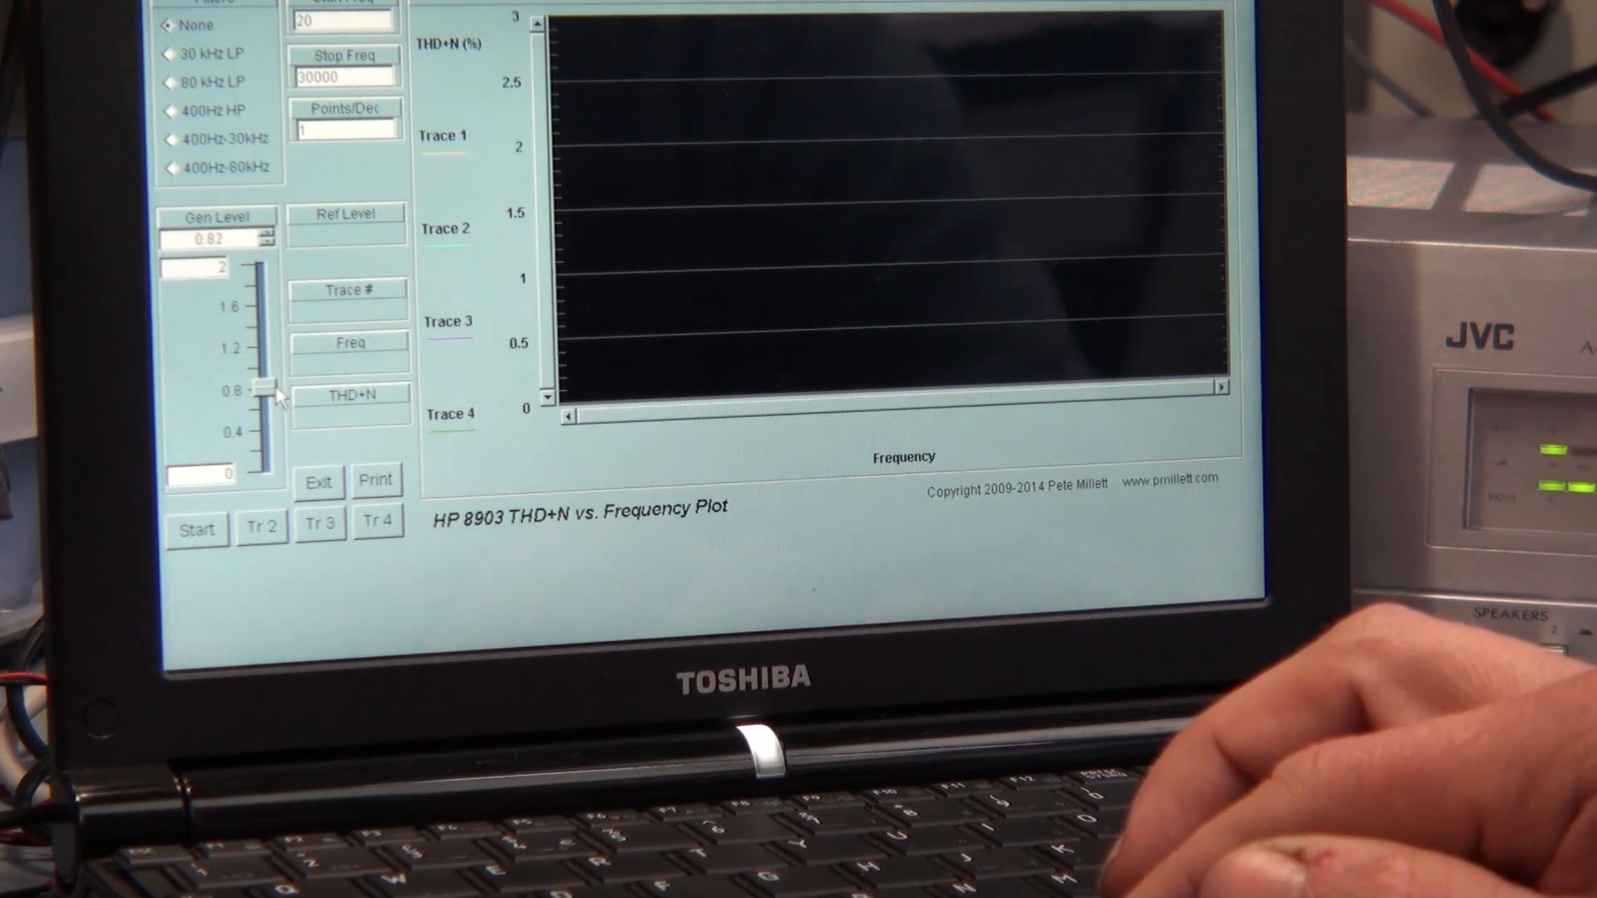
pyautogui.moveTo(263, 392); pyautogui.dragTo(263, 411)
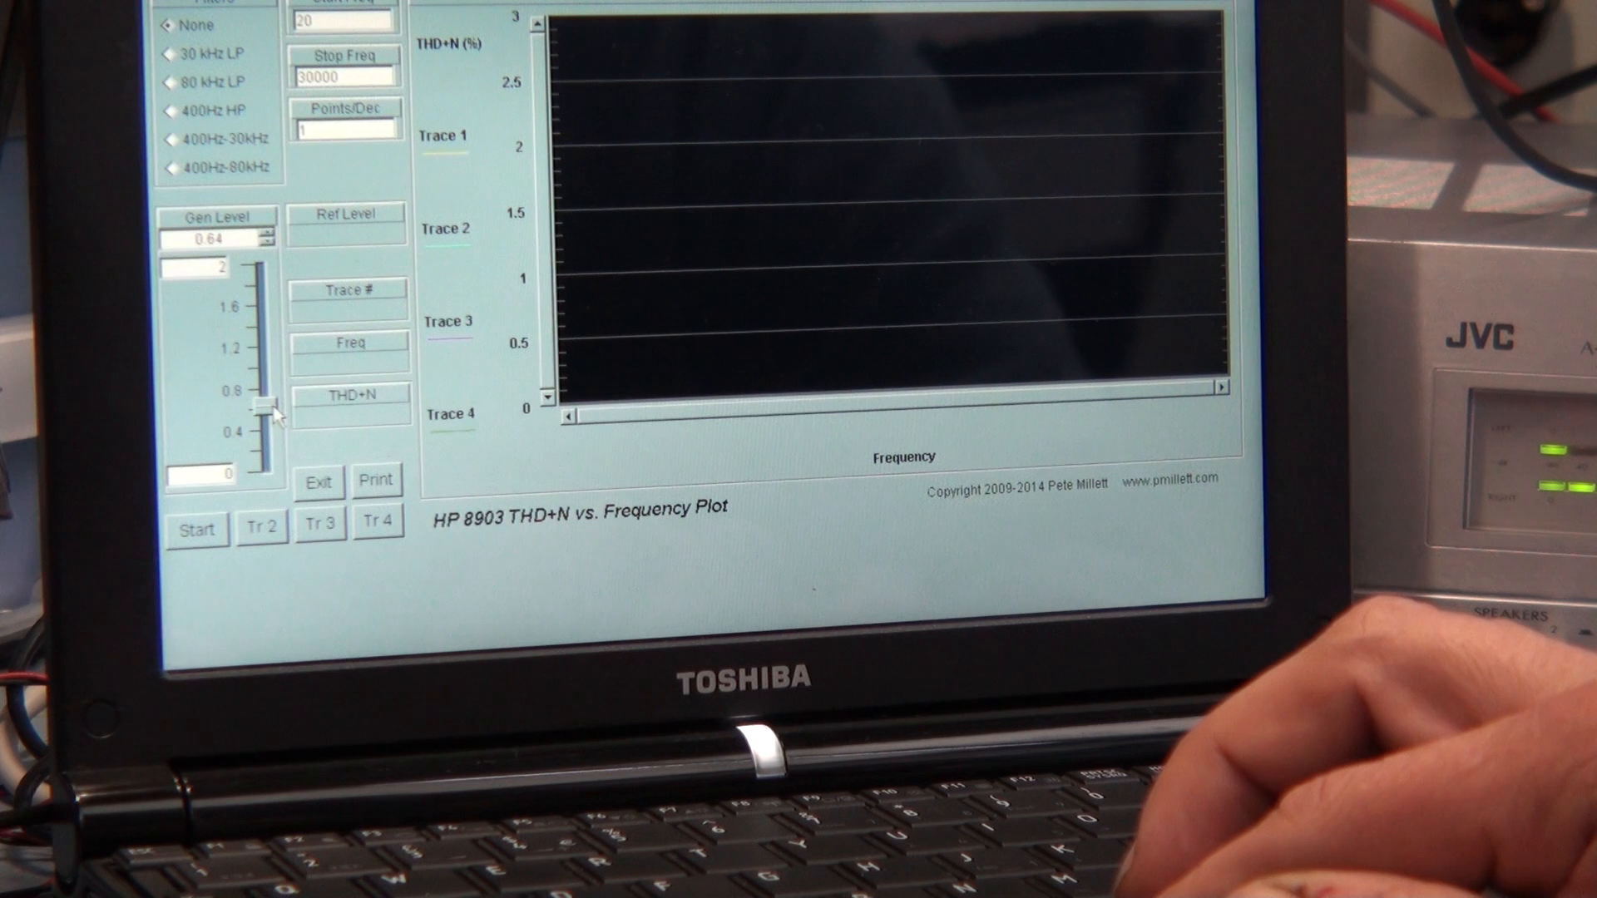
pyautogui.moveTo(266, 406); pyautogui.dragTo(266, 412)
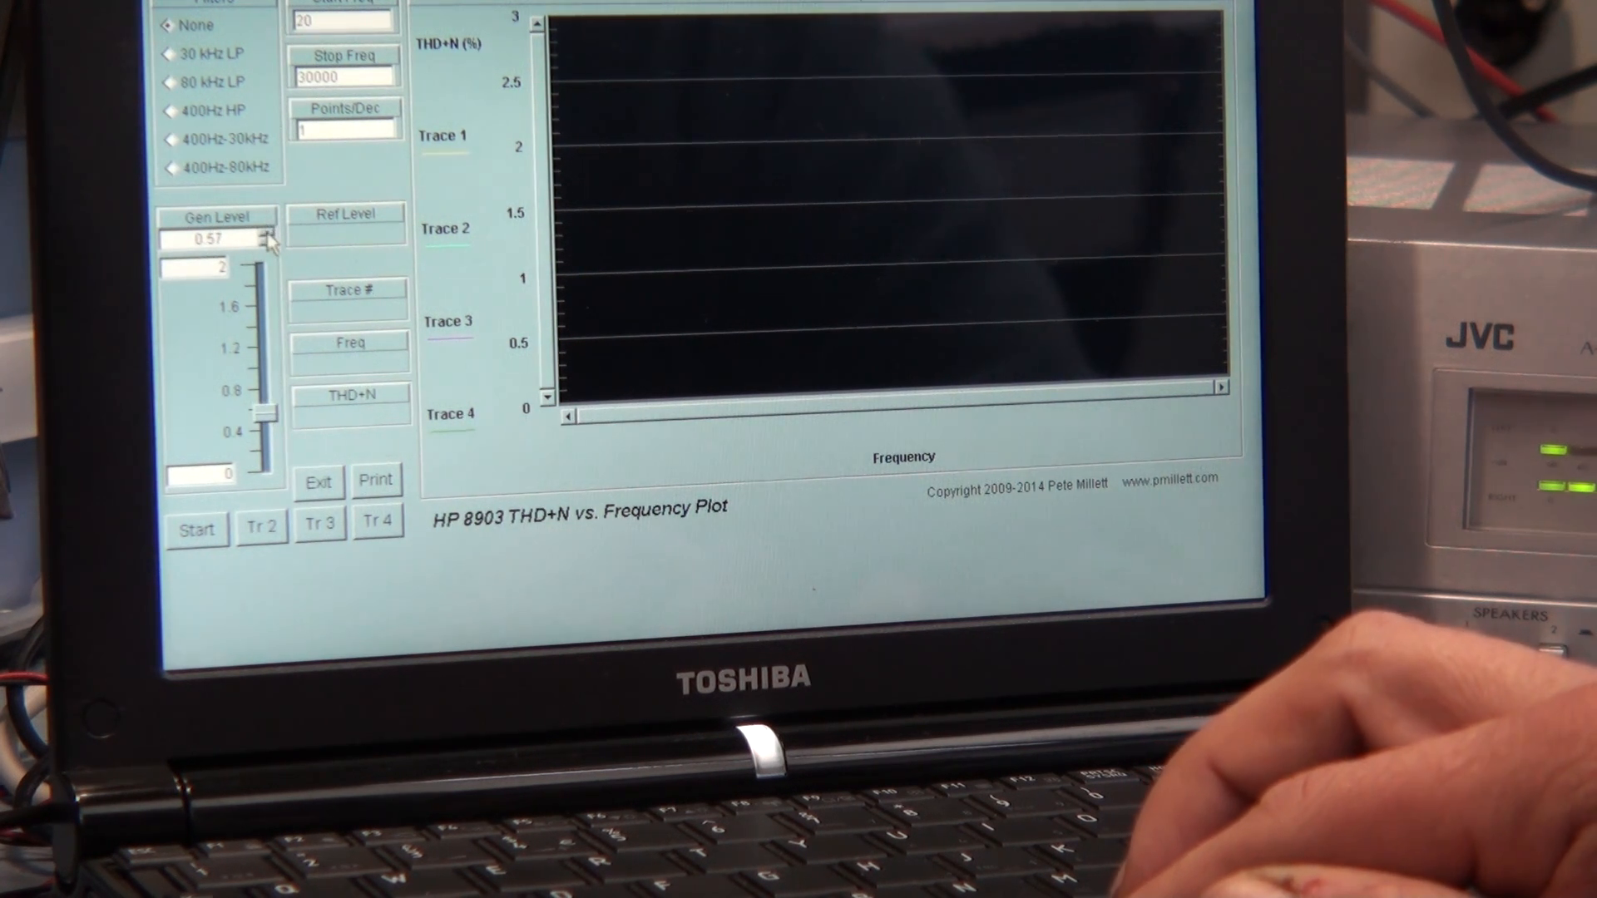
pyautogui.click(268, 233)
pyautogui.write('20000')
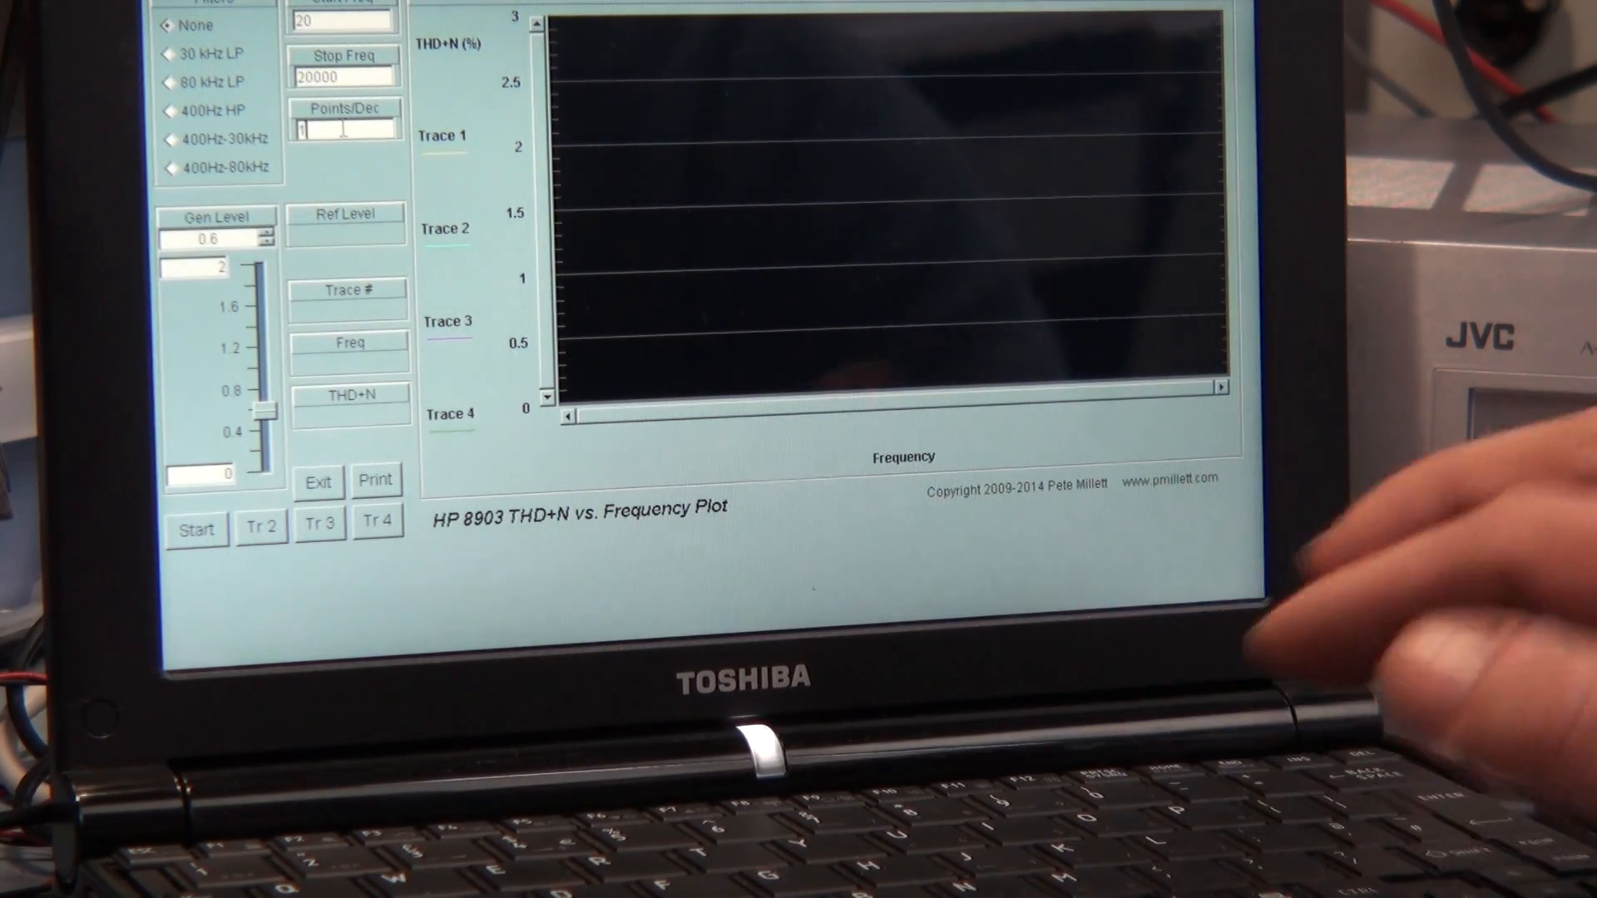
pyautogui.write('10')
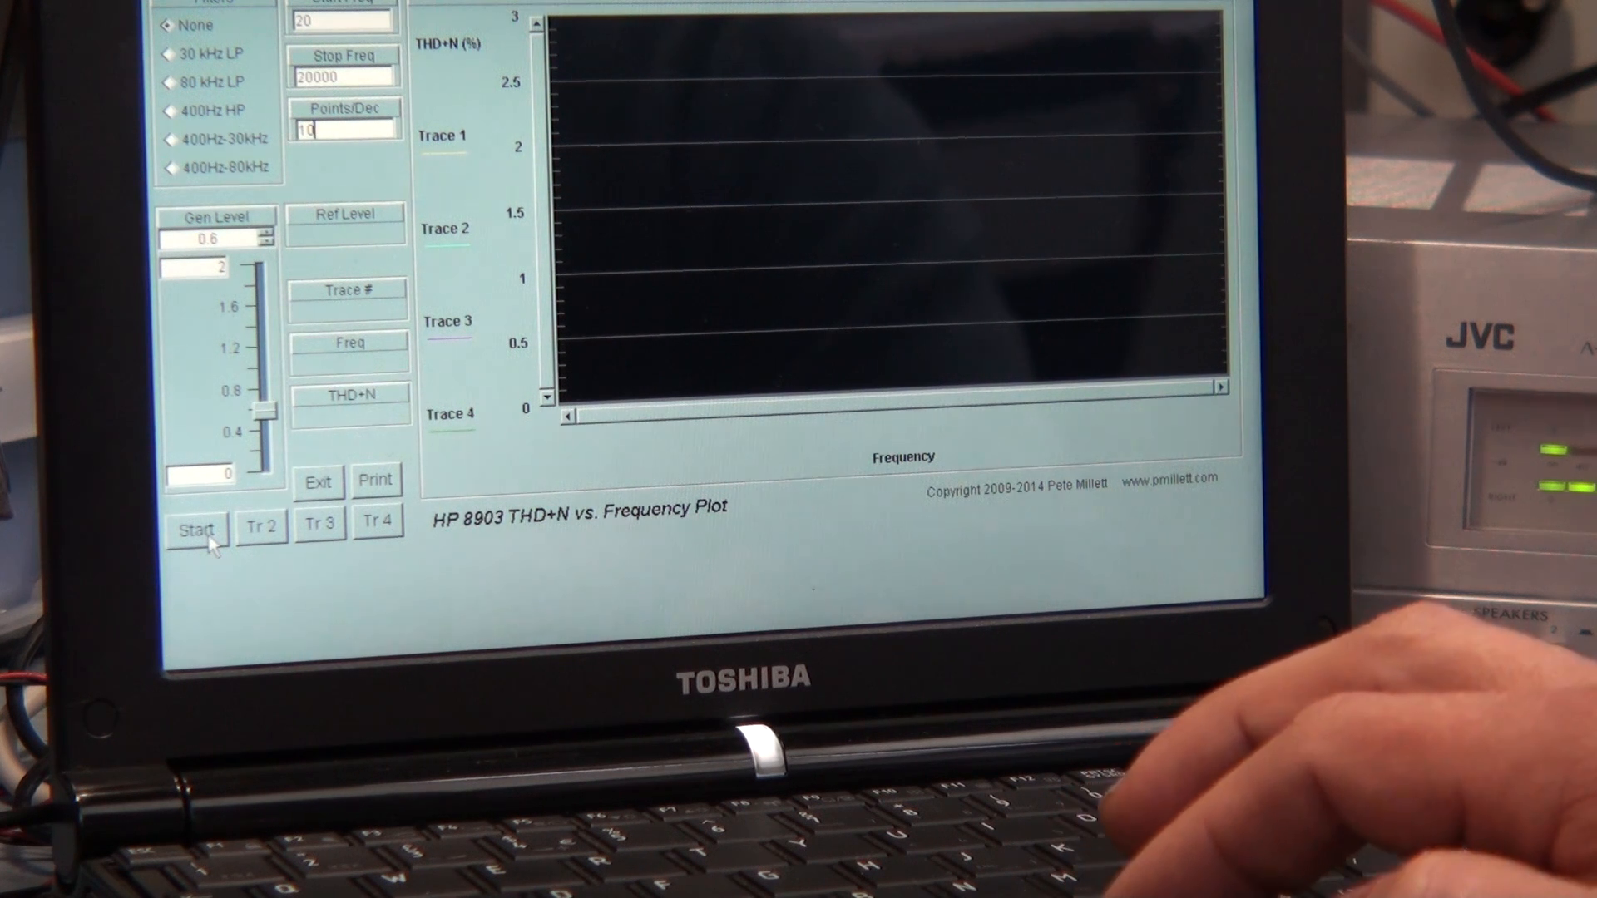
# Start the frequency sweep and accept the measured 17.61 reference level
pyautogui.click(194, 529)
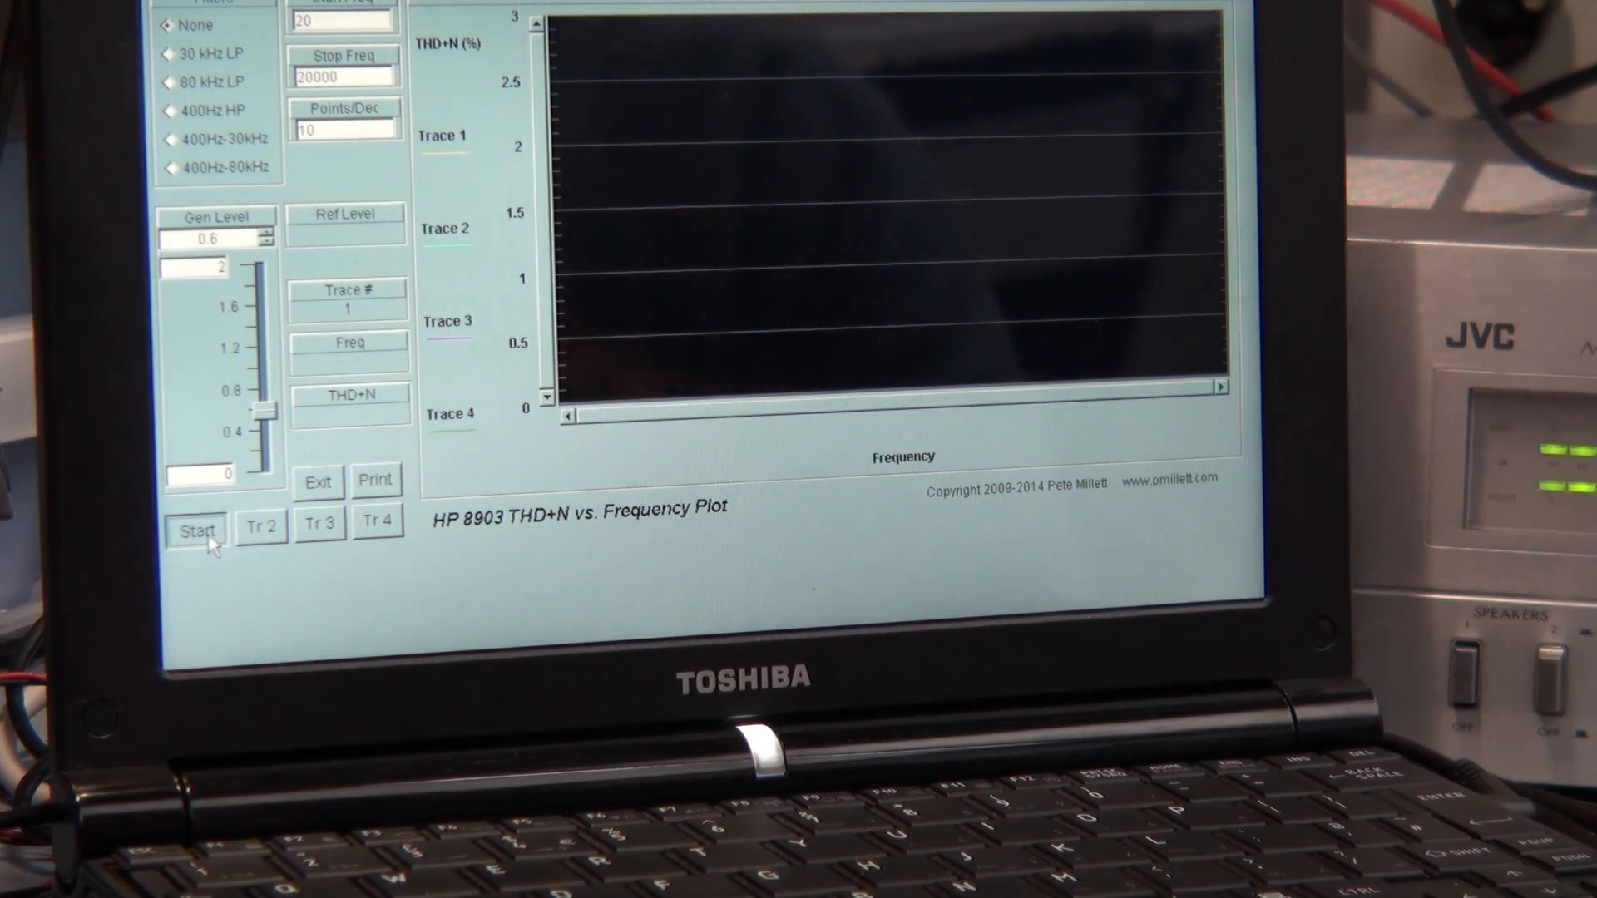
pyautogui.click(195, 531)
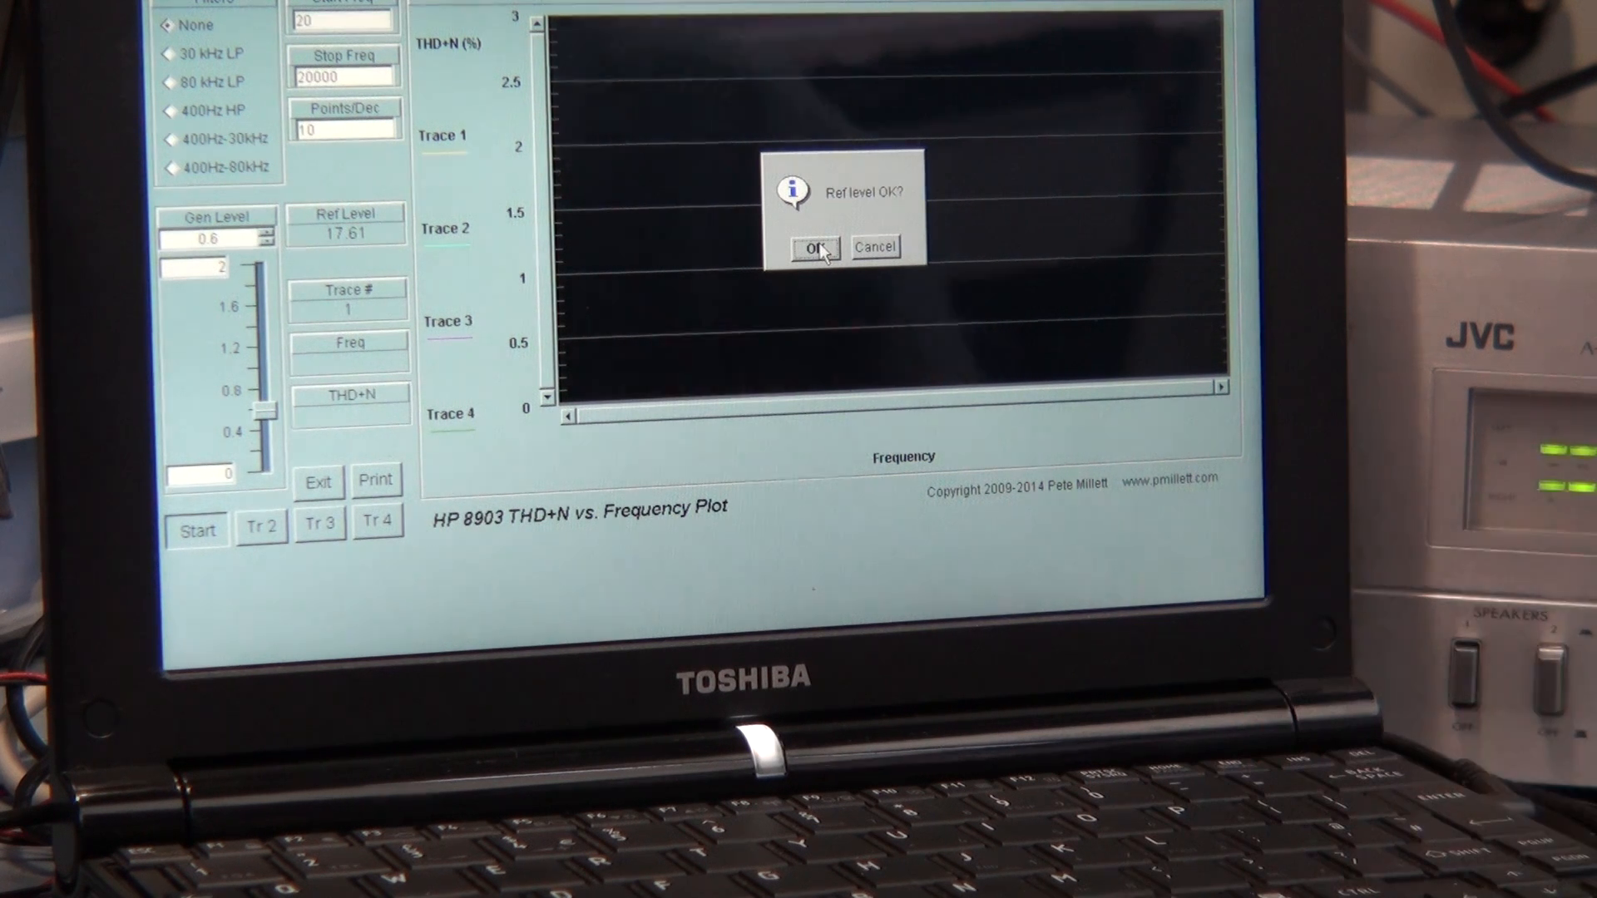
pyautogui.click(814, 246)
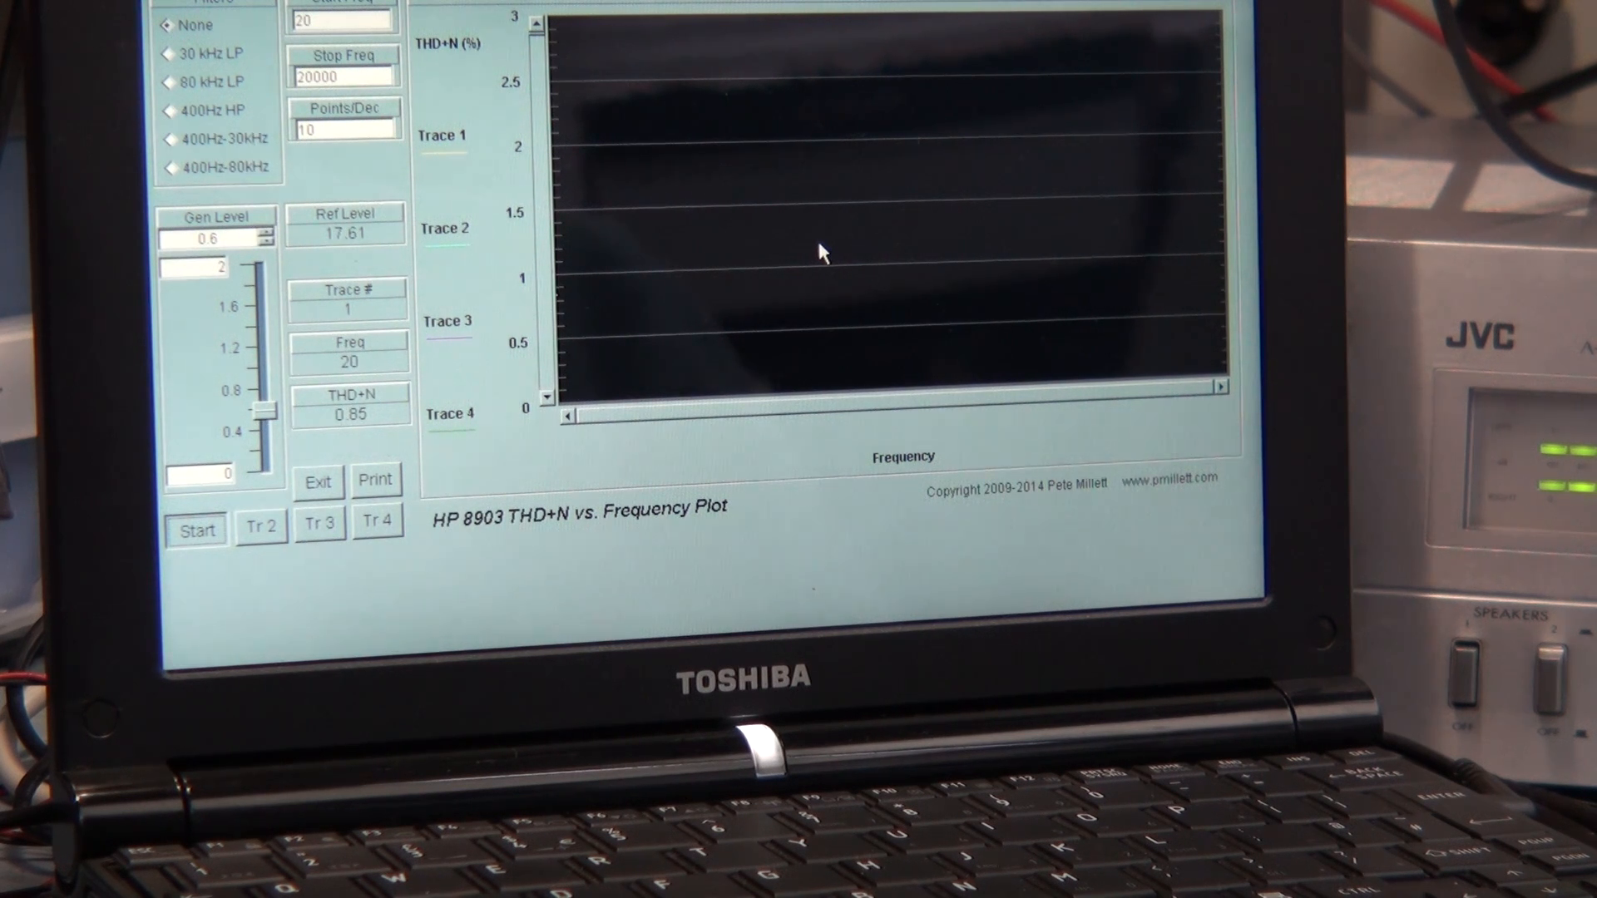
# Let the sweep draw trace 1 from 20 Hz through about 15.9 kHz toward 20 kHz
pyautogui.click(196, 529)
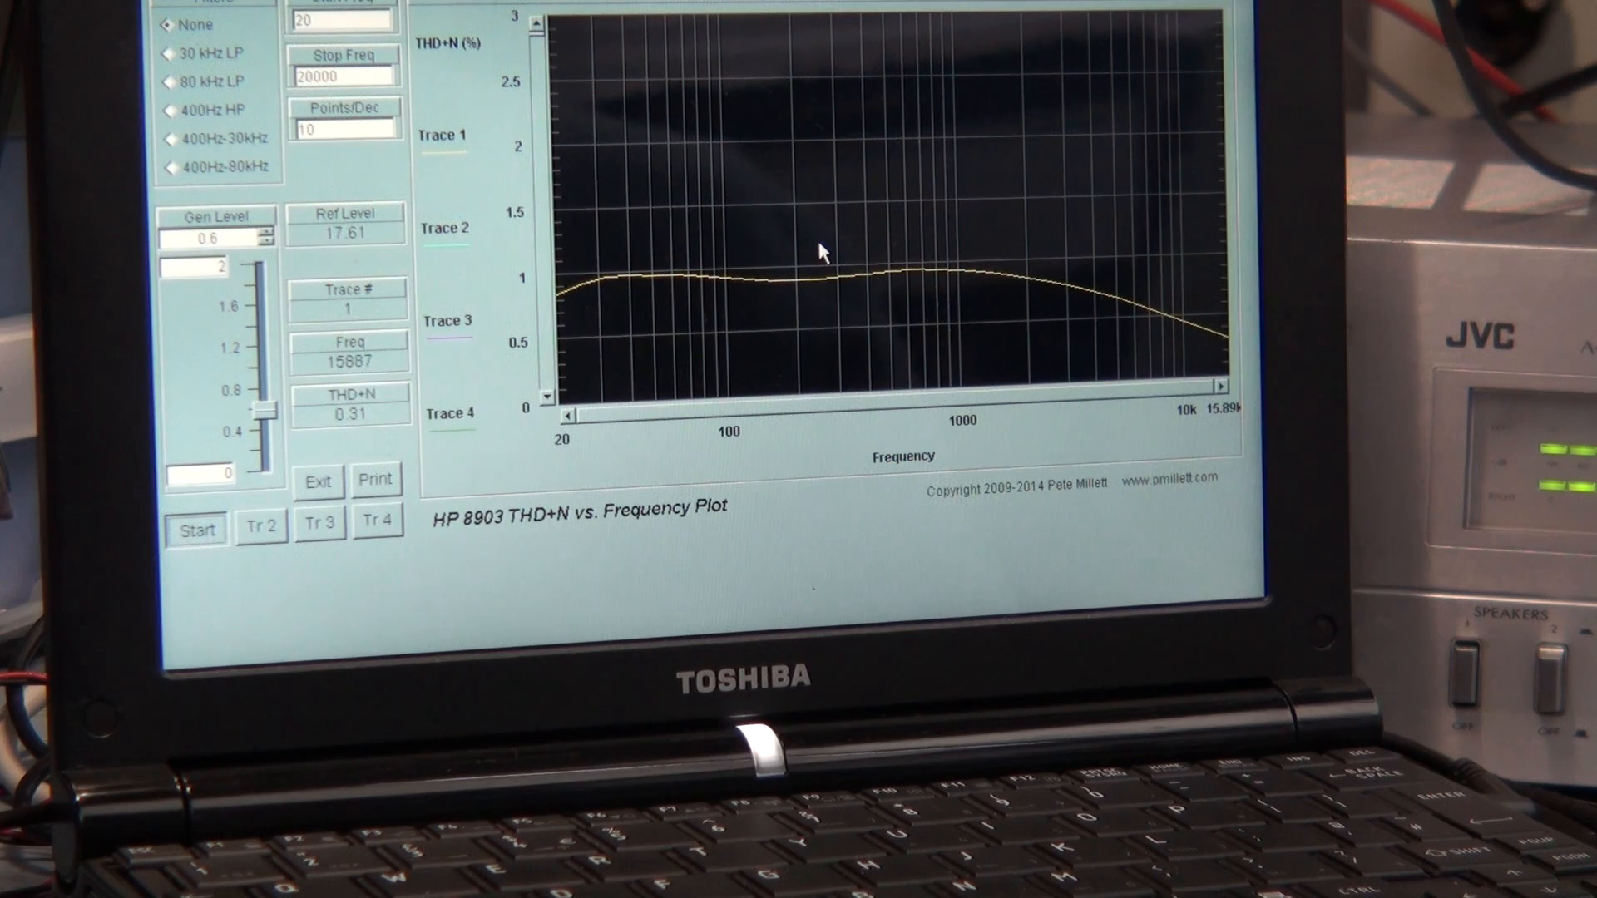
pyautogui.click(196, 529)
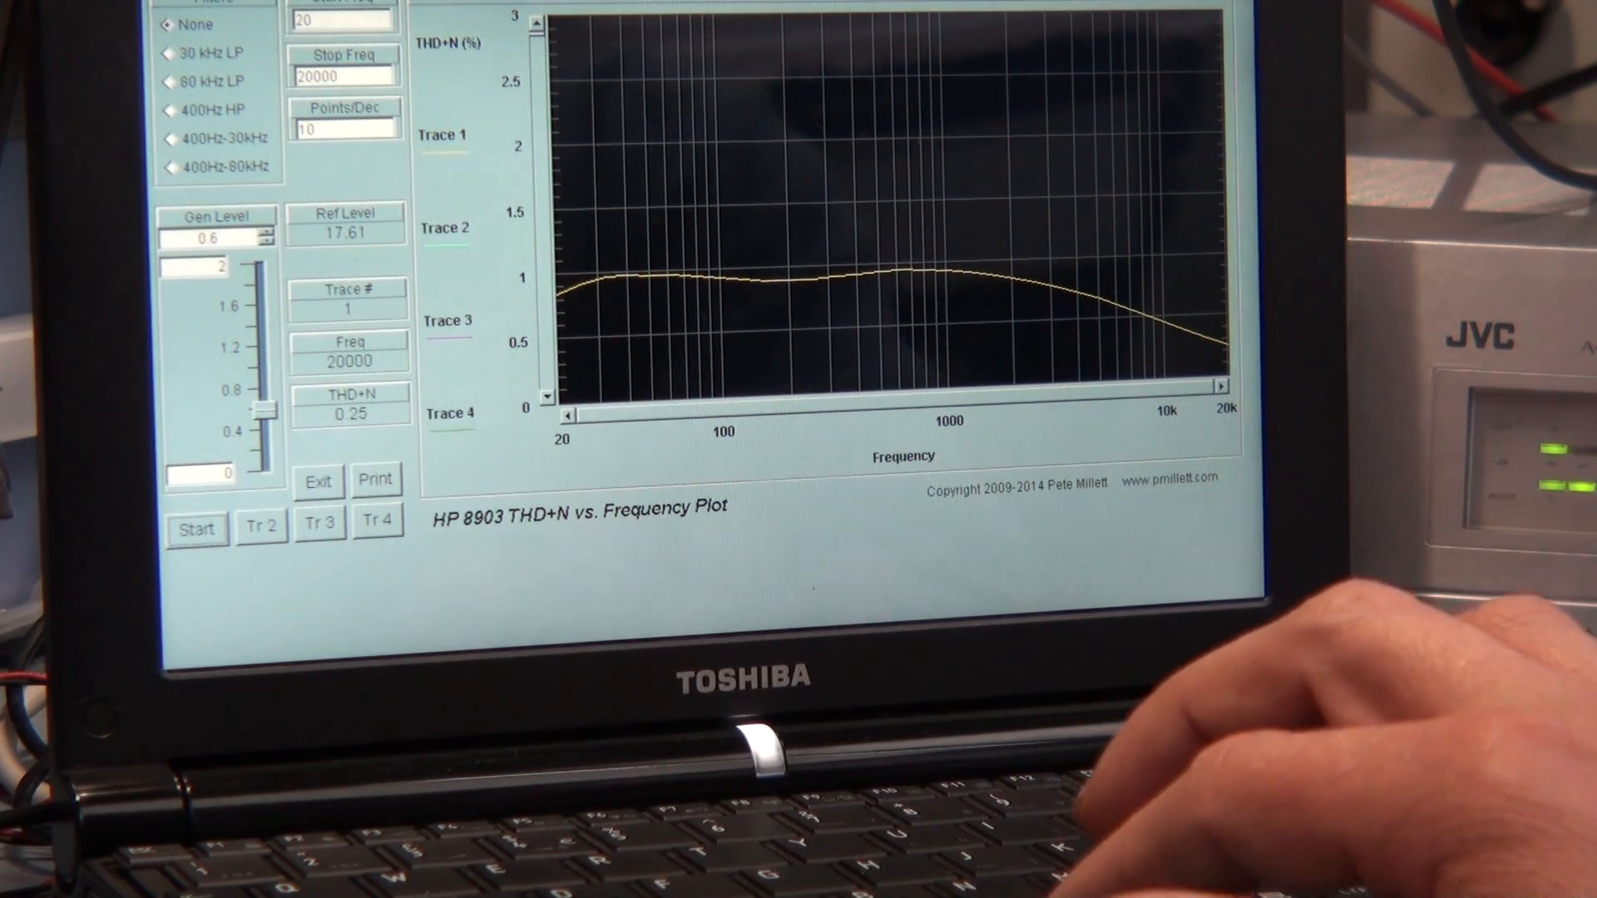
# Exit the frequency plot program, bringing up its quit confirmation
pyautogui.click(317, 481)
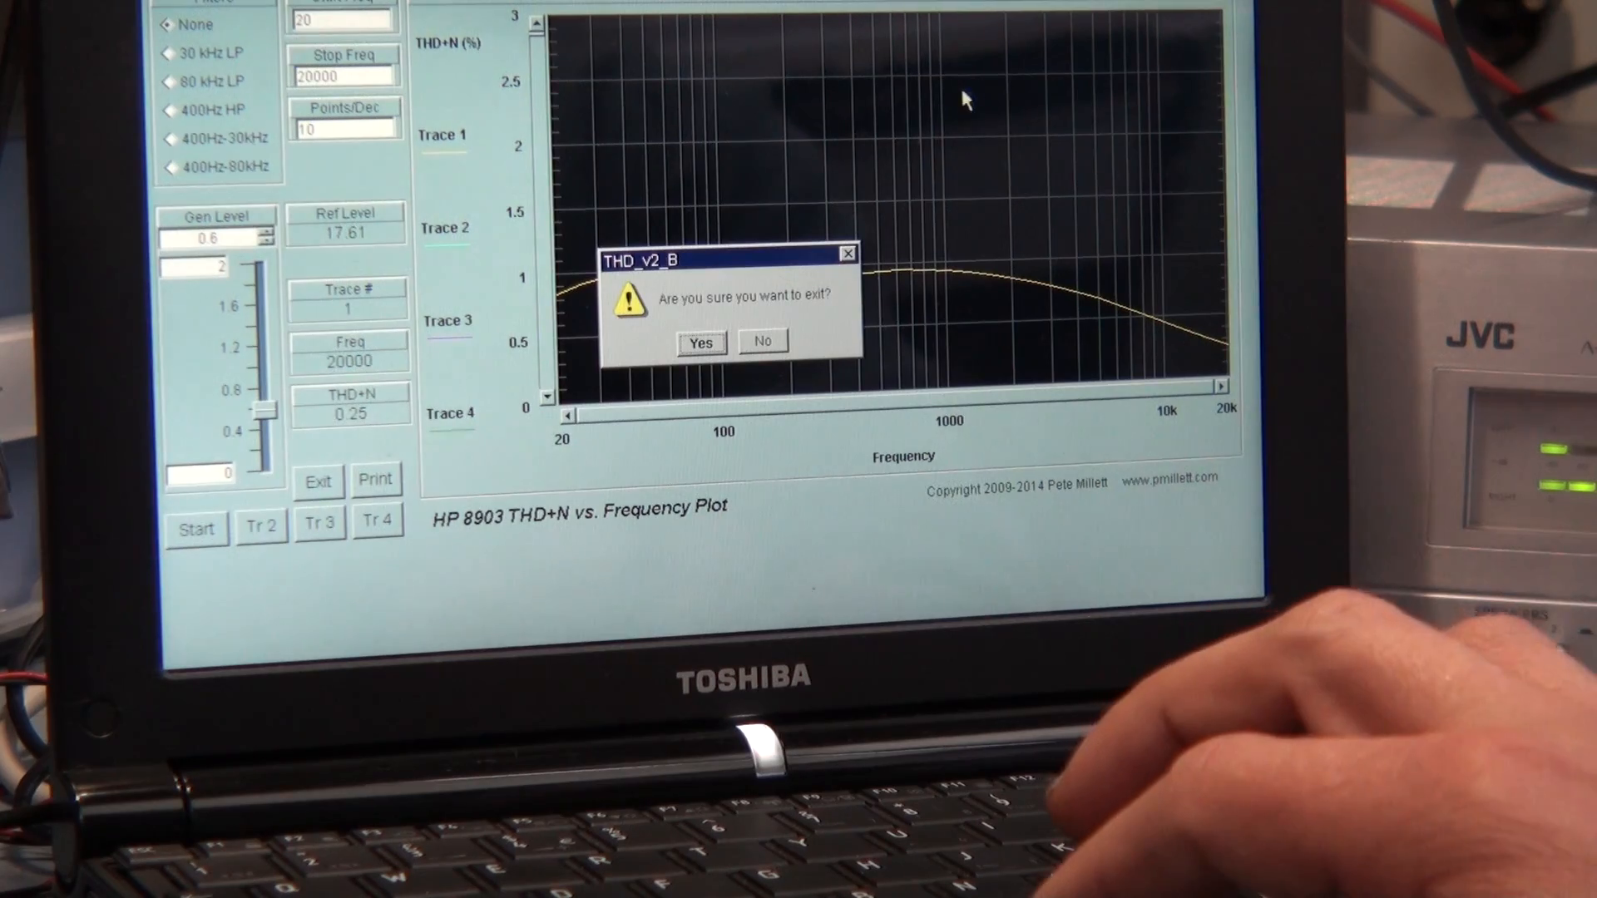
# Confirm quitting, then launch Voltage_v2_B.vxe for the THD+N vs. voltage plot
pyautogui.click(700, 342)
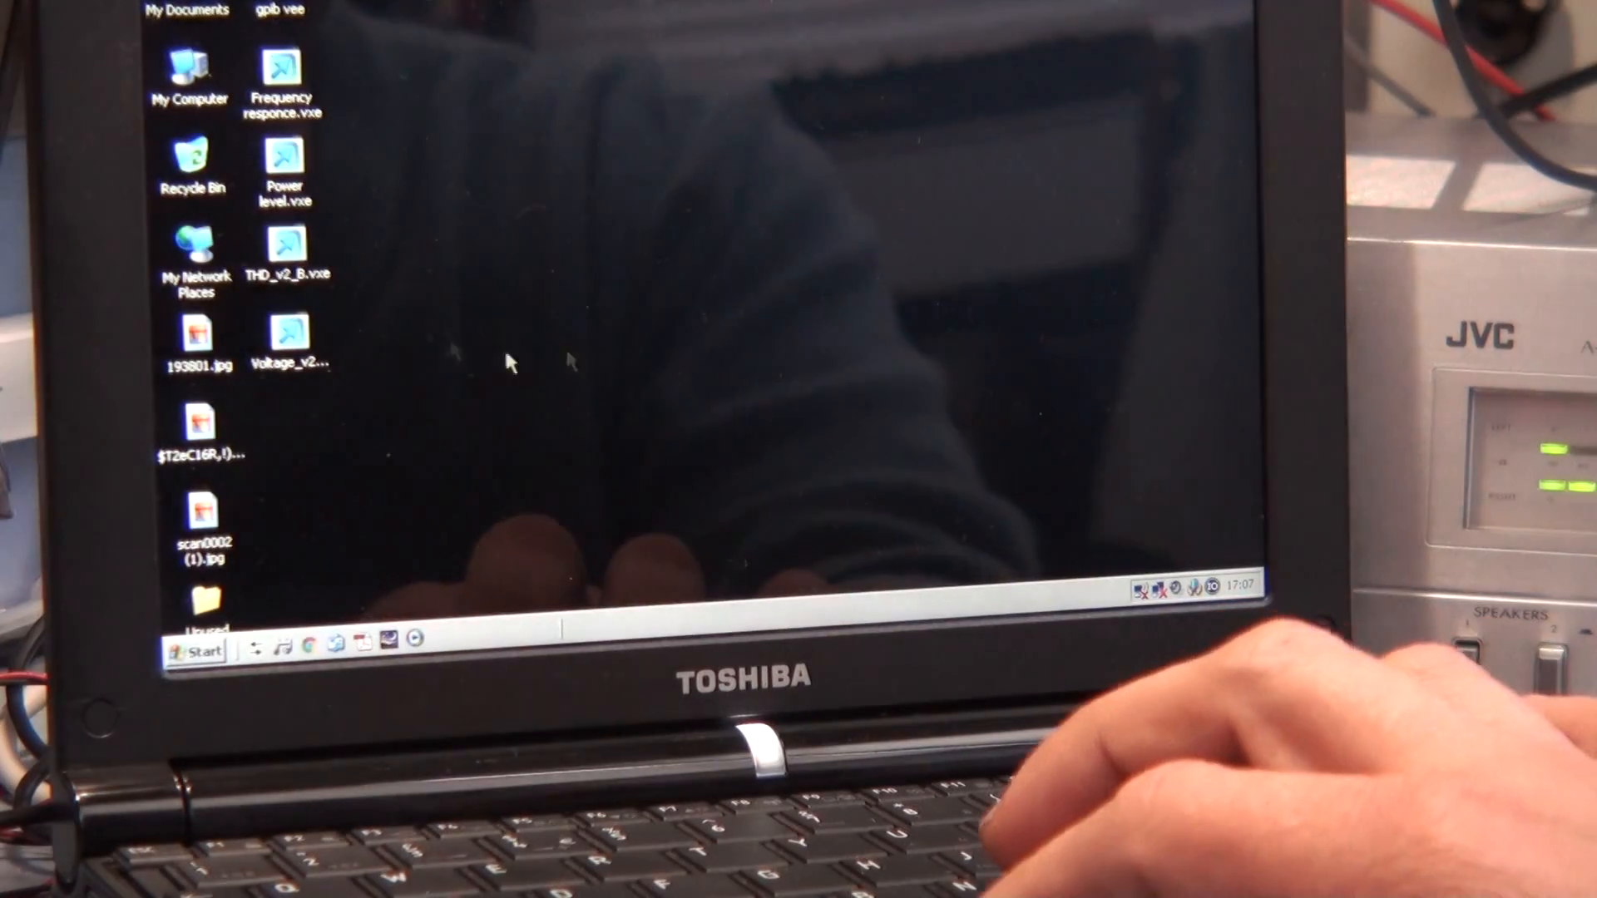
pyautogui.click(286, 336)
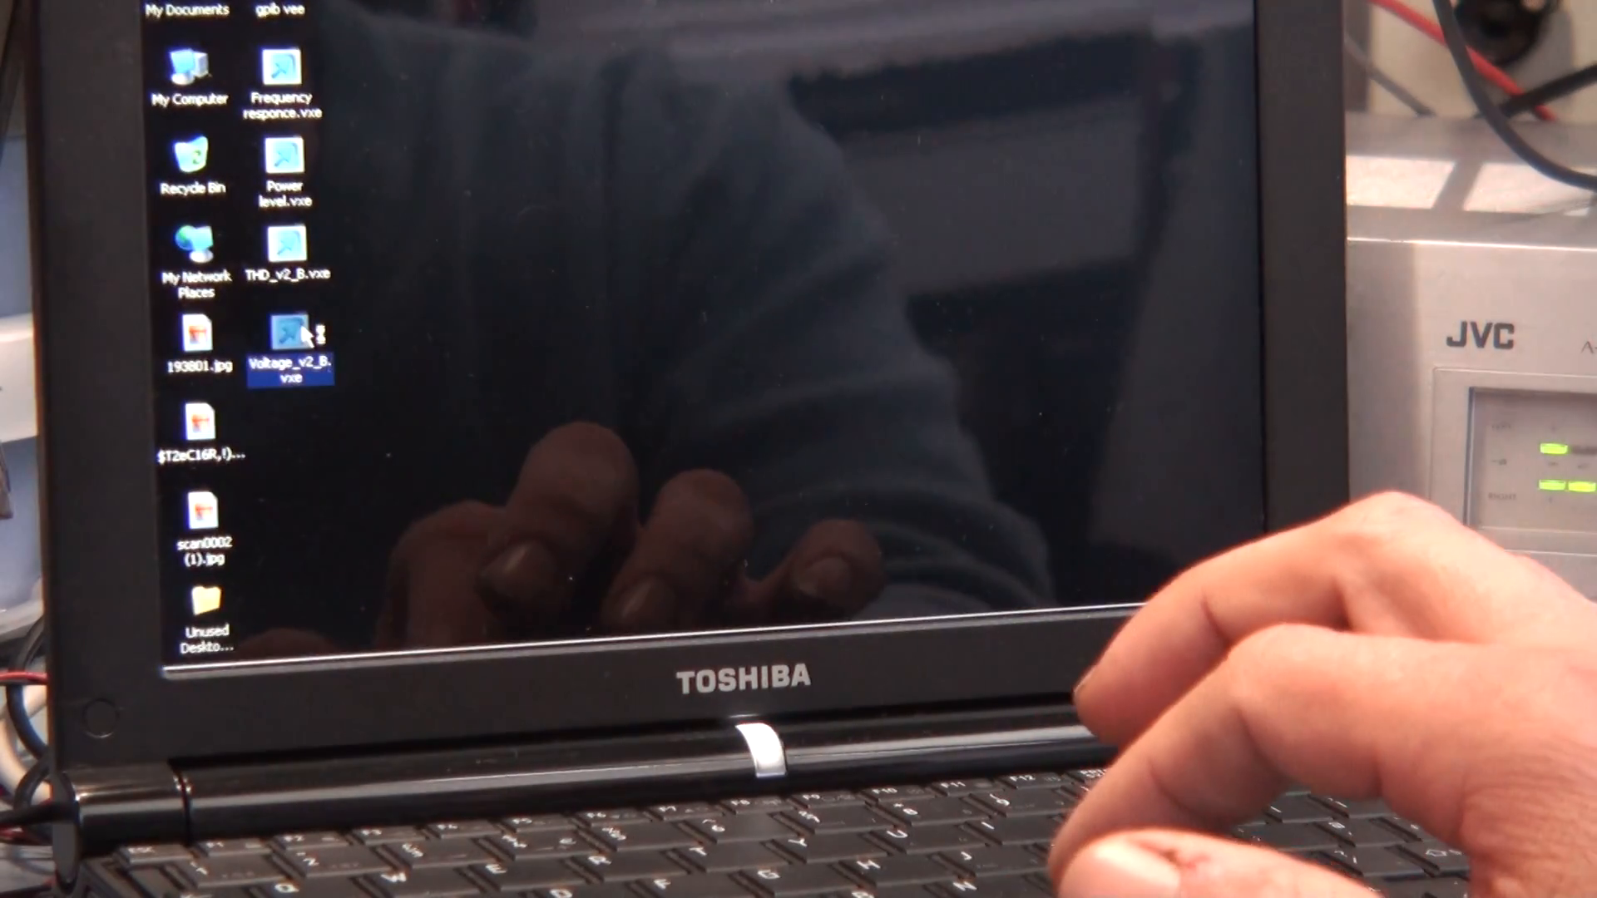
pyautogui.doubleClick(288, 346)
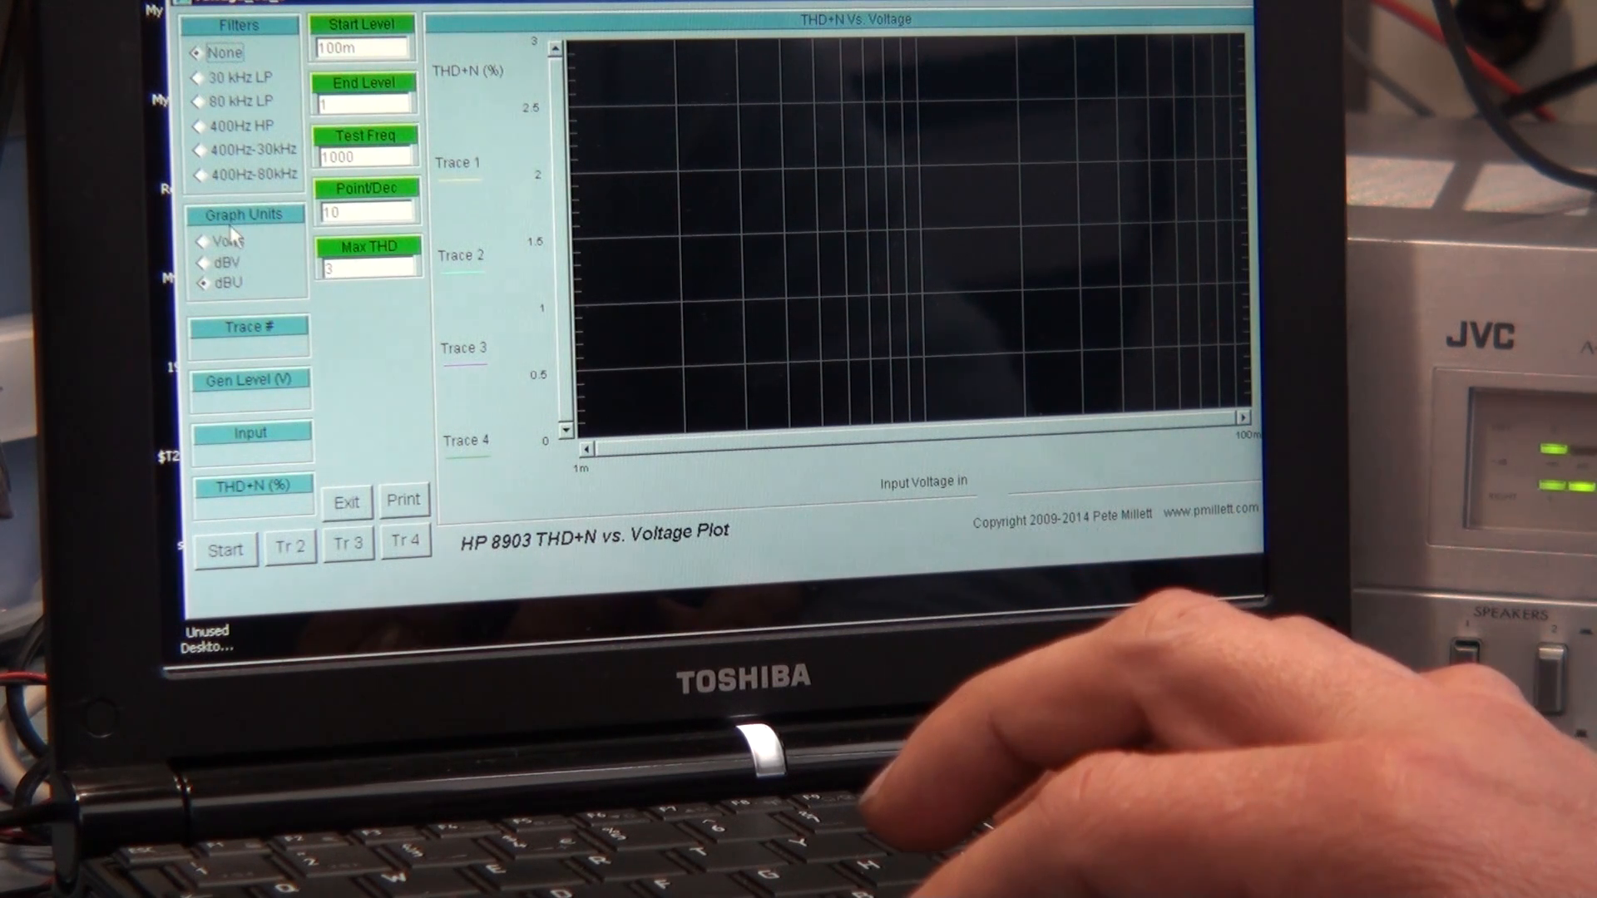
# Switch the graph units to volts with a 10 mV start level and start the voltage sweep
pyautogui.click(203, 239)
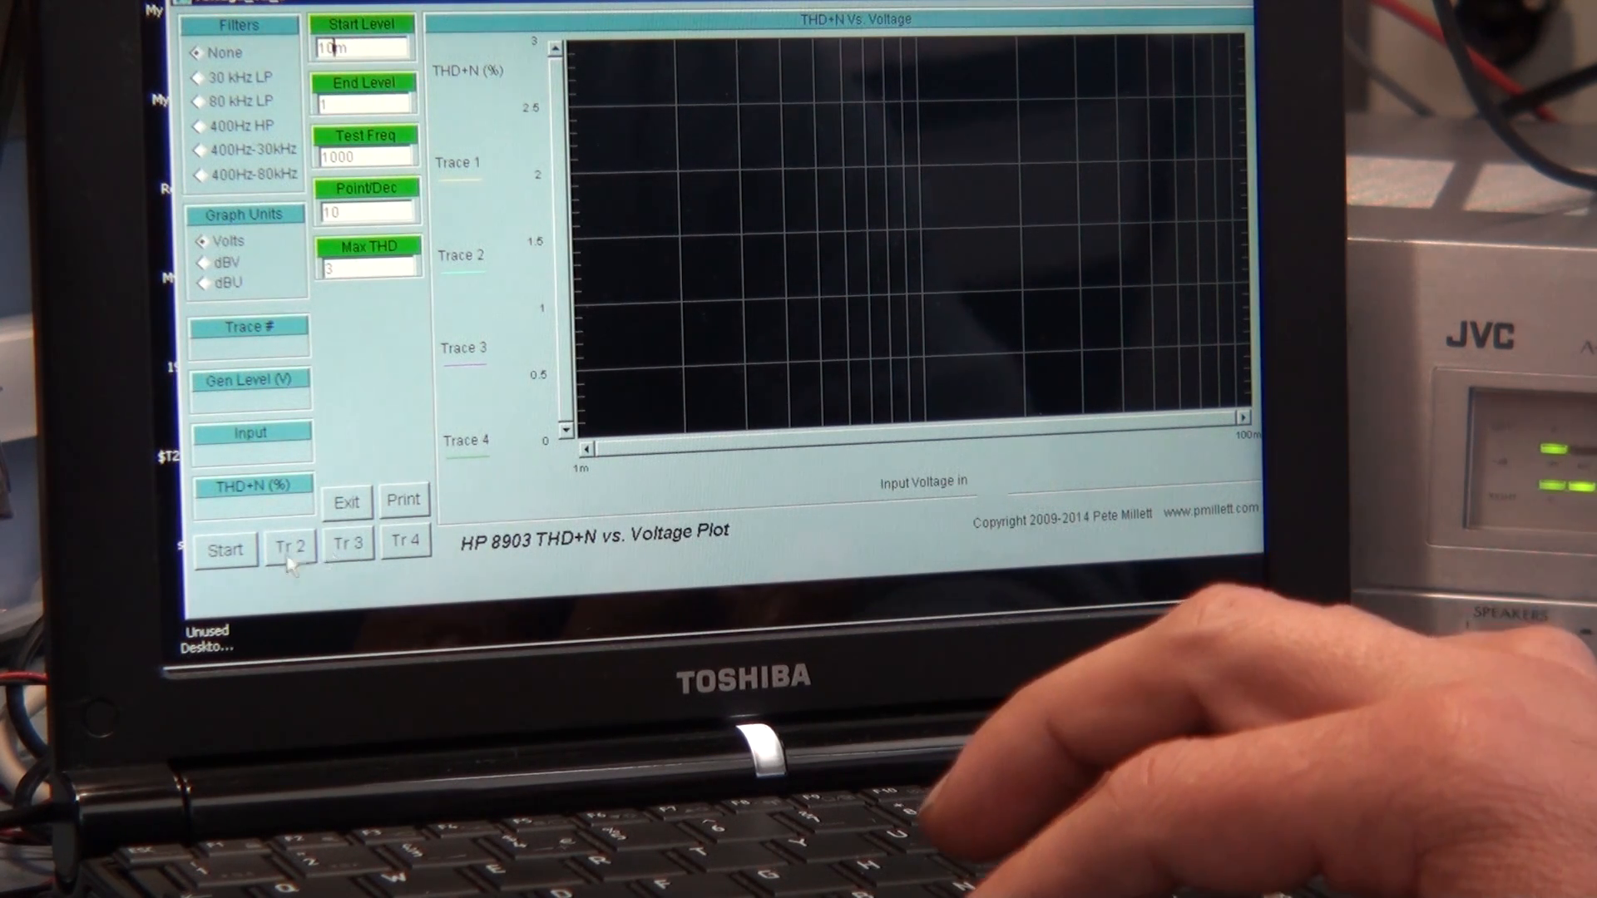
pyautogui.click(225, 550)
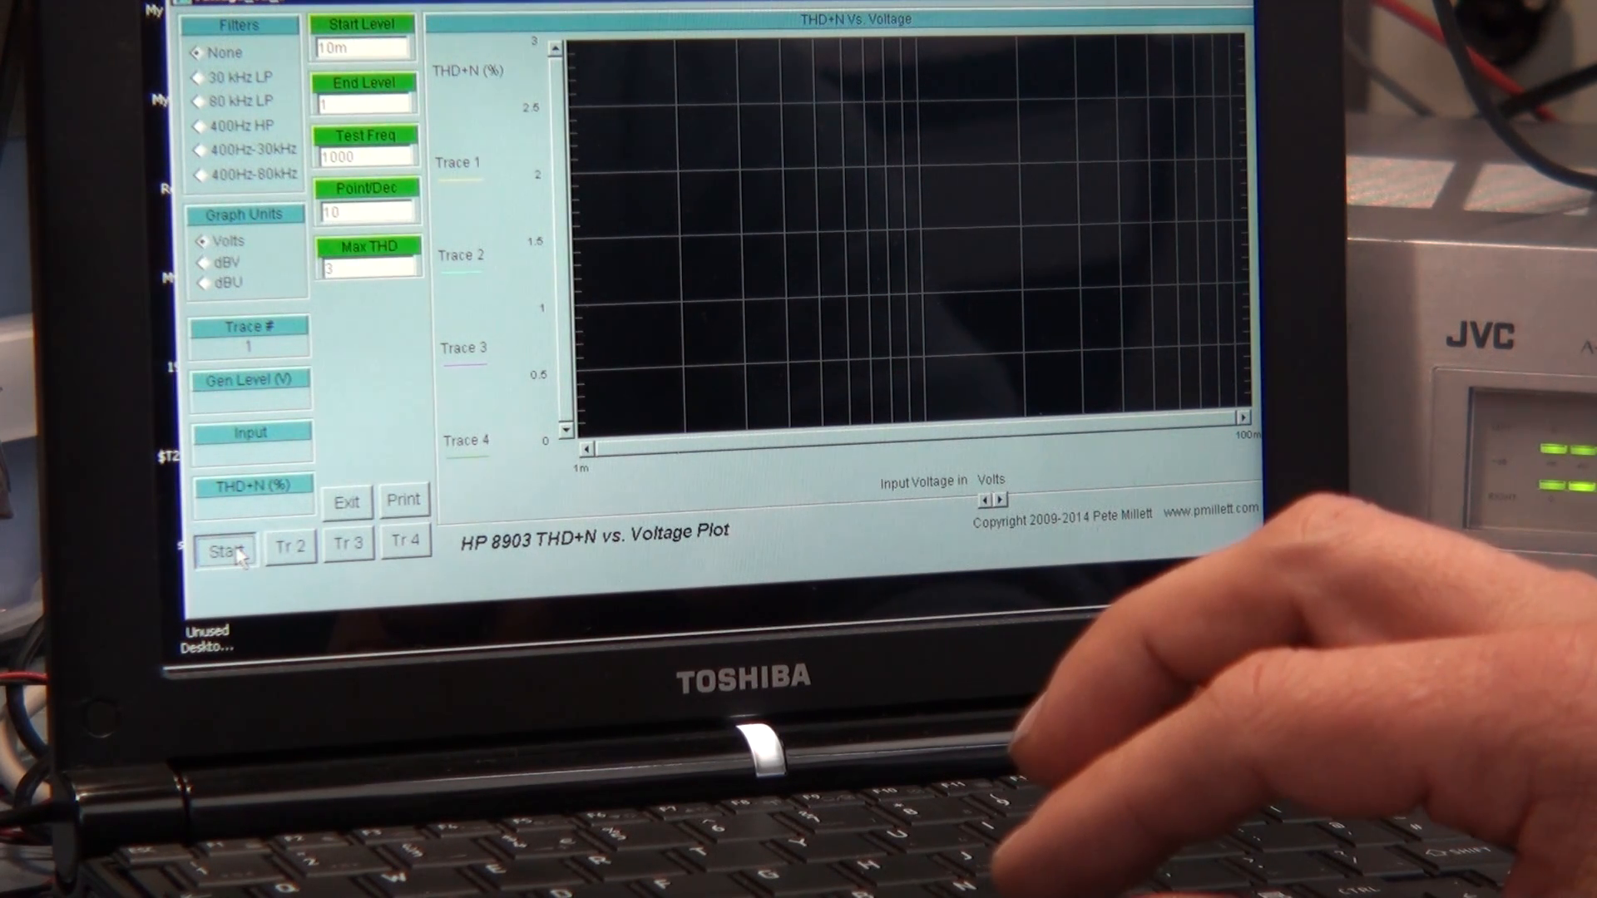
# Let trace 1 sweep from about 0.25 V to 19 V, THD+N rising to 6.46% at clipping
pyautogui.click(225, 551)
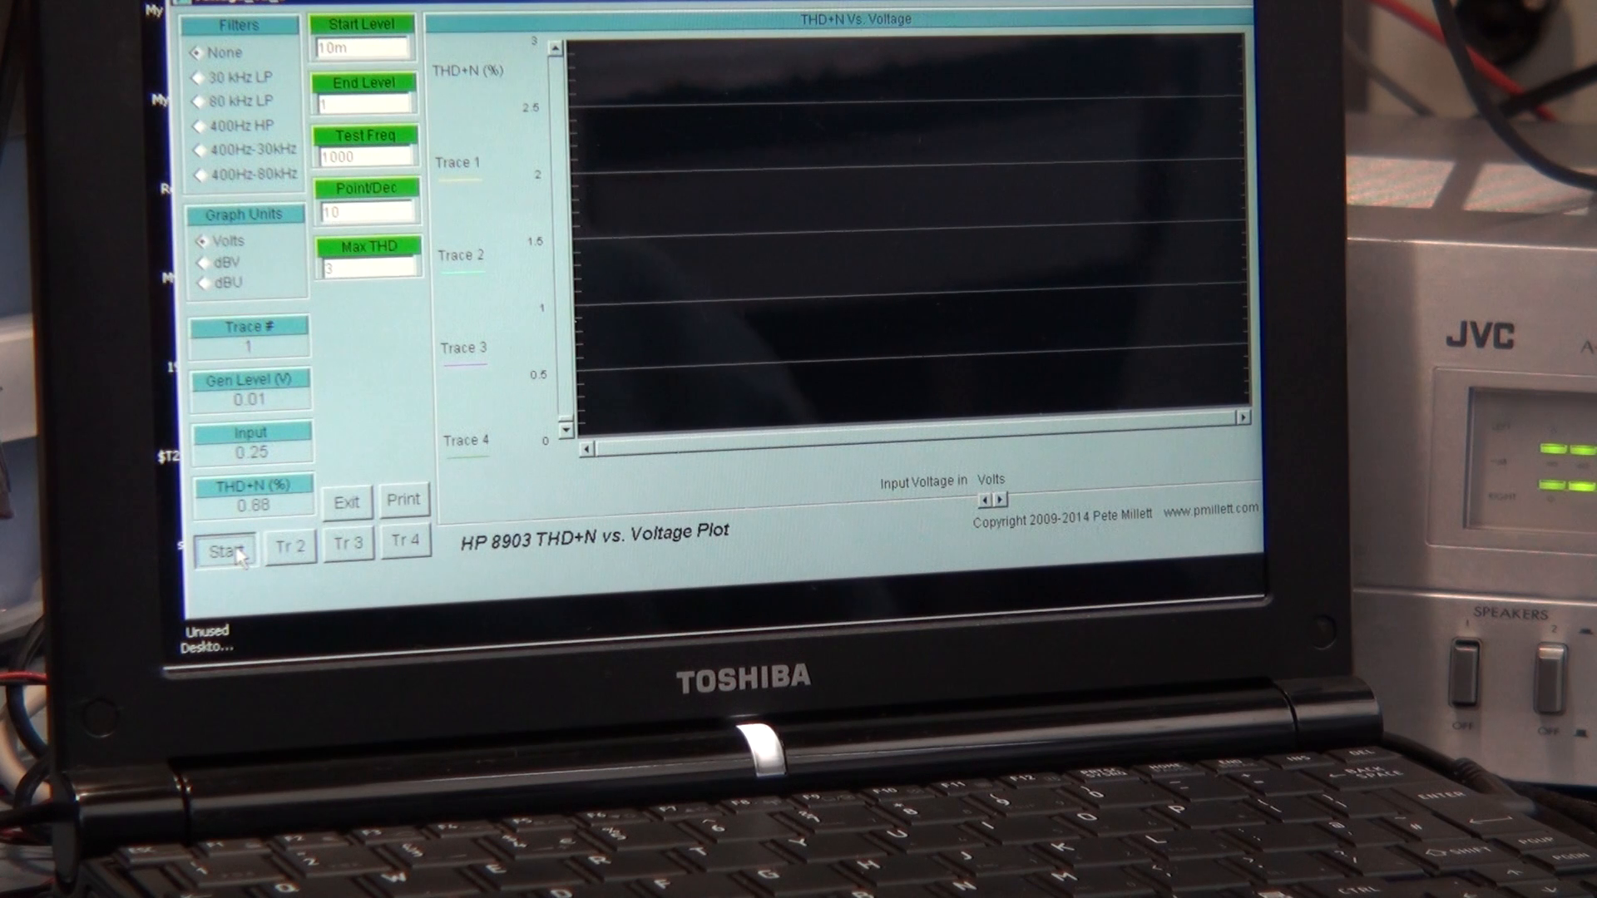
pyautogui.click(225, 551)
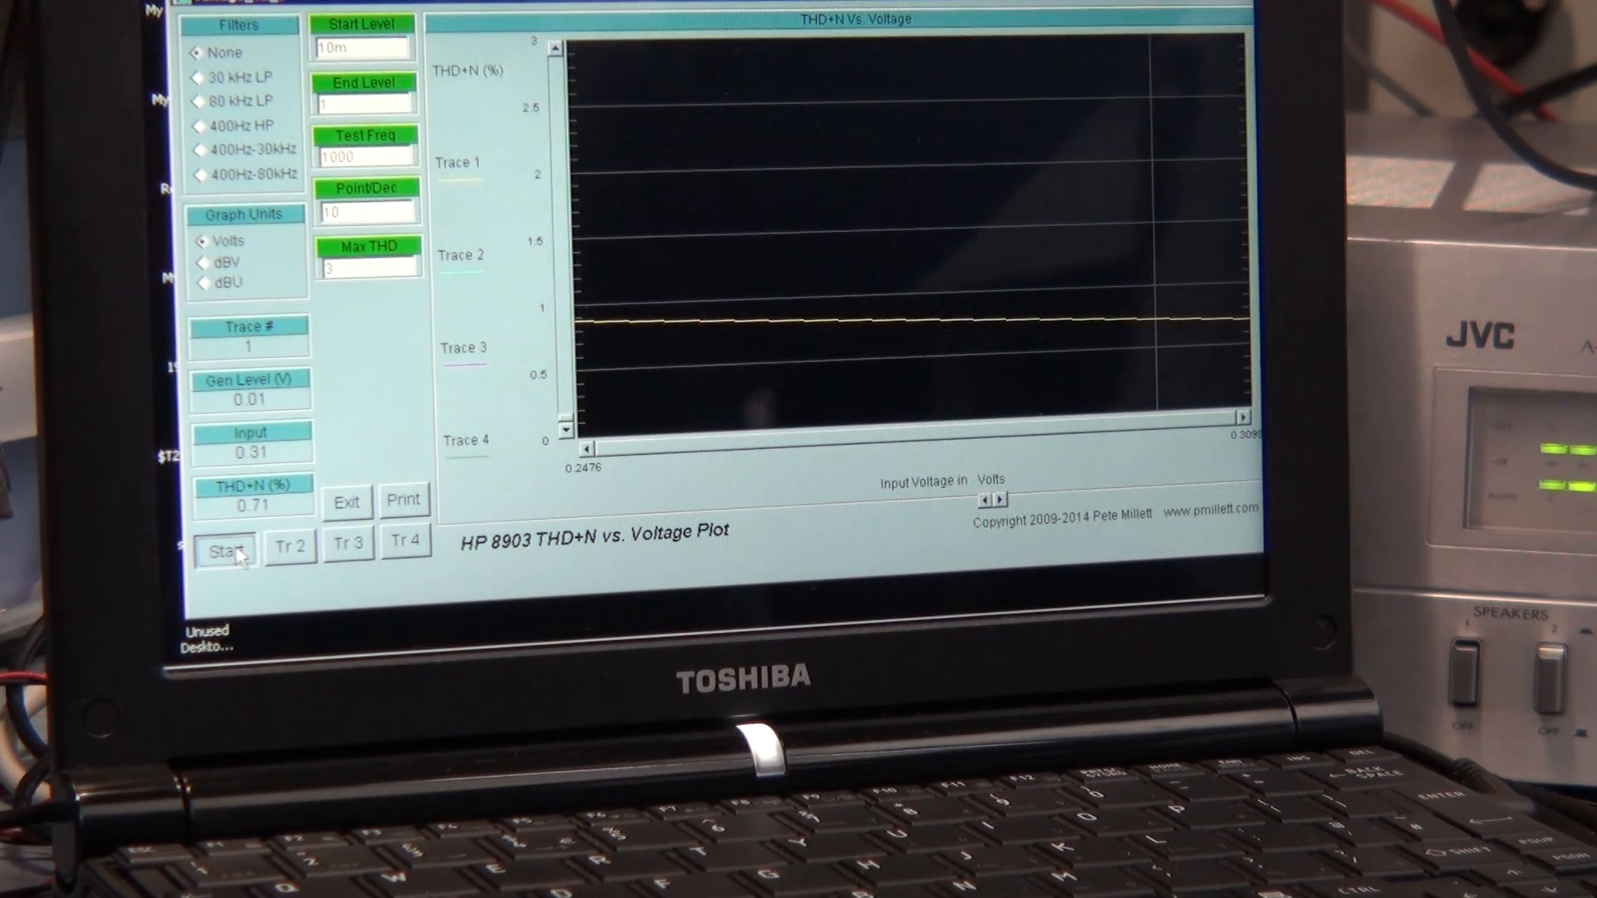
pyautogui.click(223, 551)
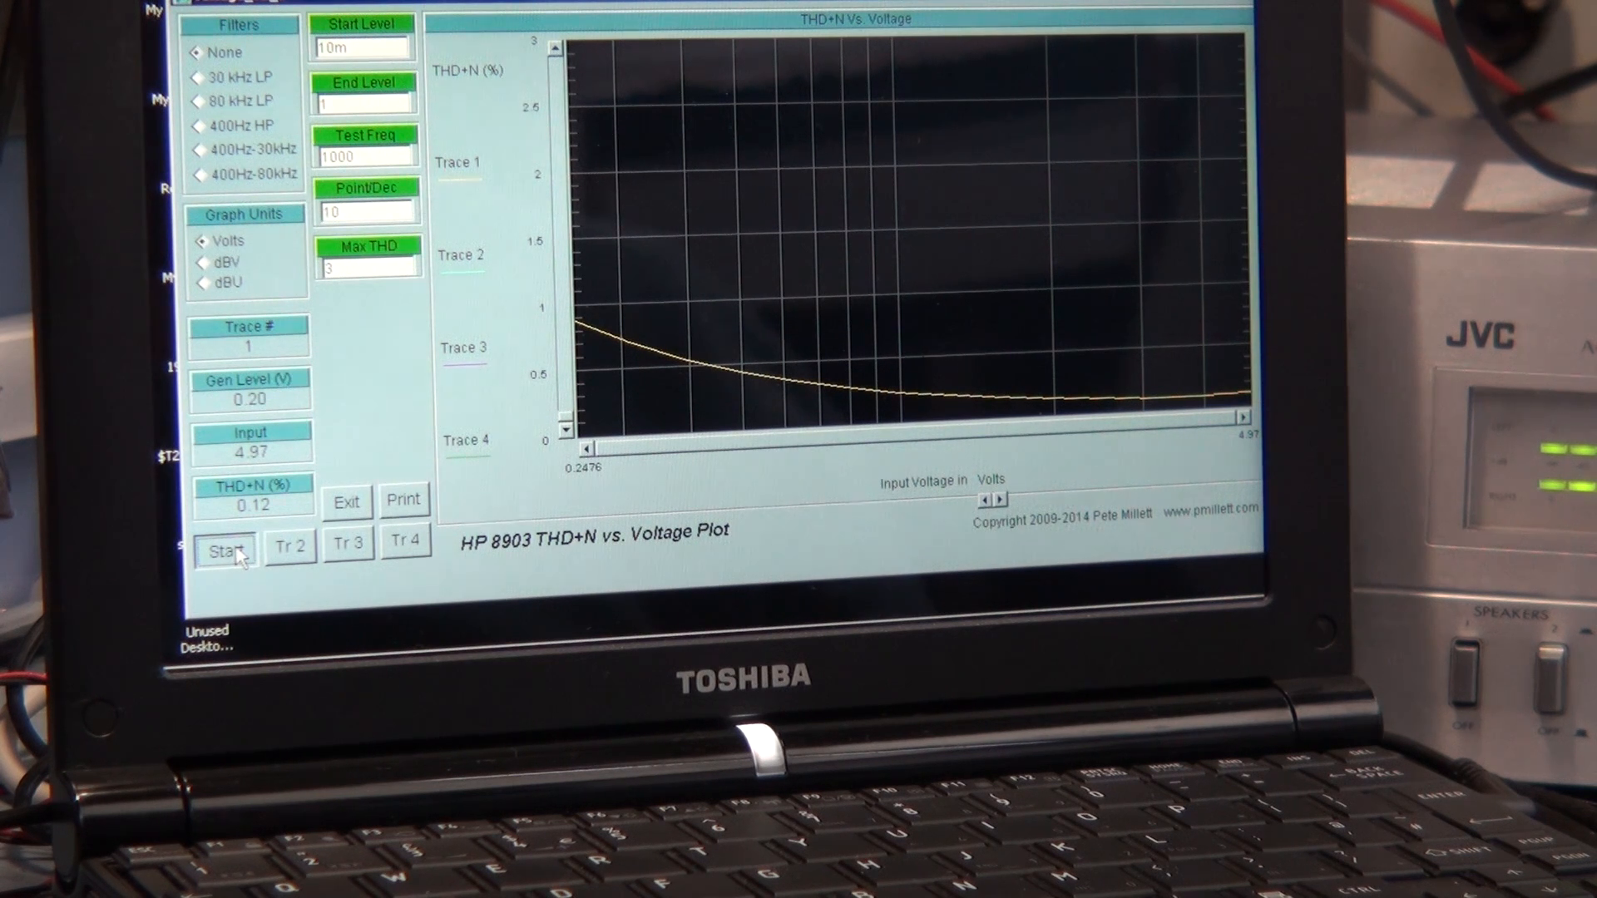
pyautogui.click(225, 550)
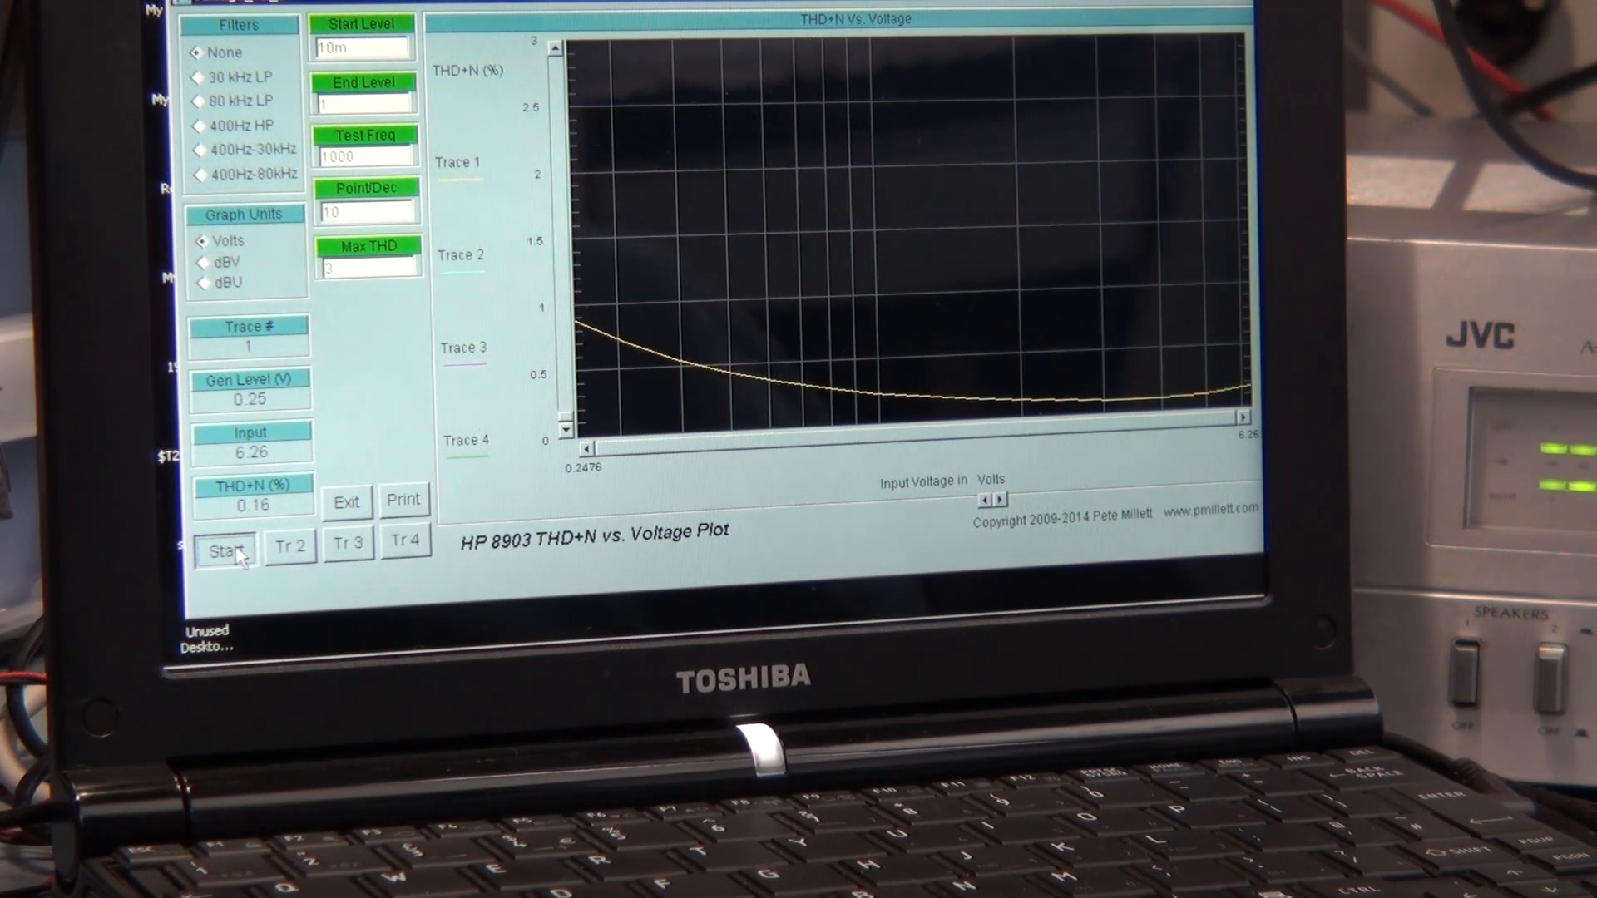
pyautogui.click(225, 551)
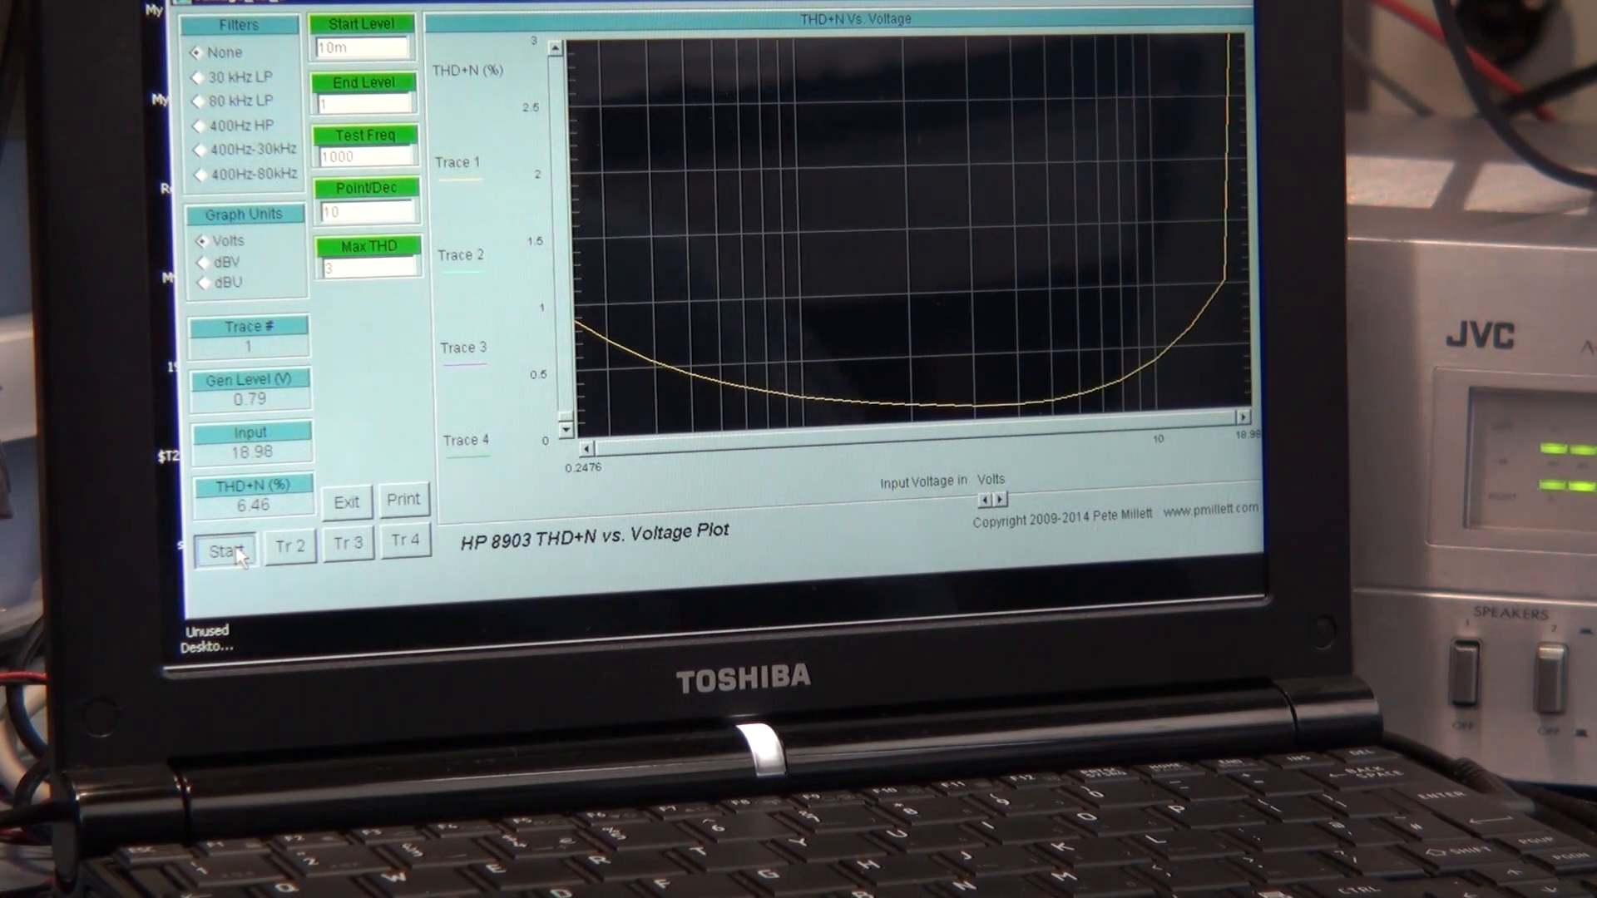
# Let the voltage sweep finish at 1.00 V generator level, THD+N reaching 14.49 %
pyautogui.click(225, 551)
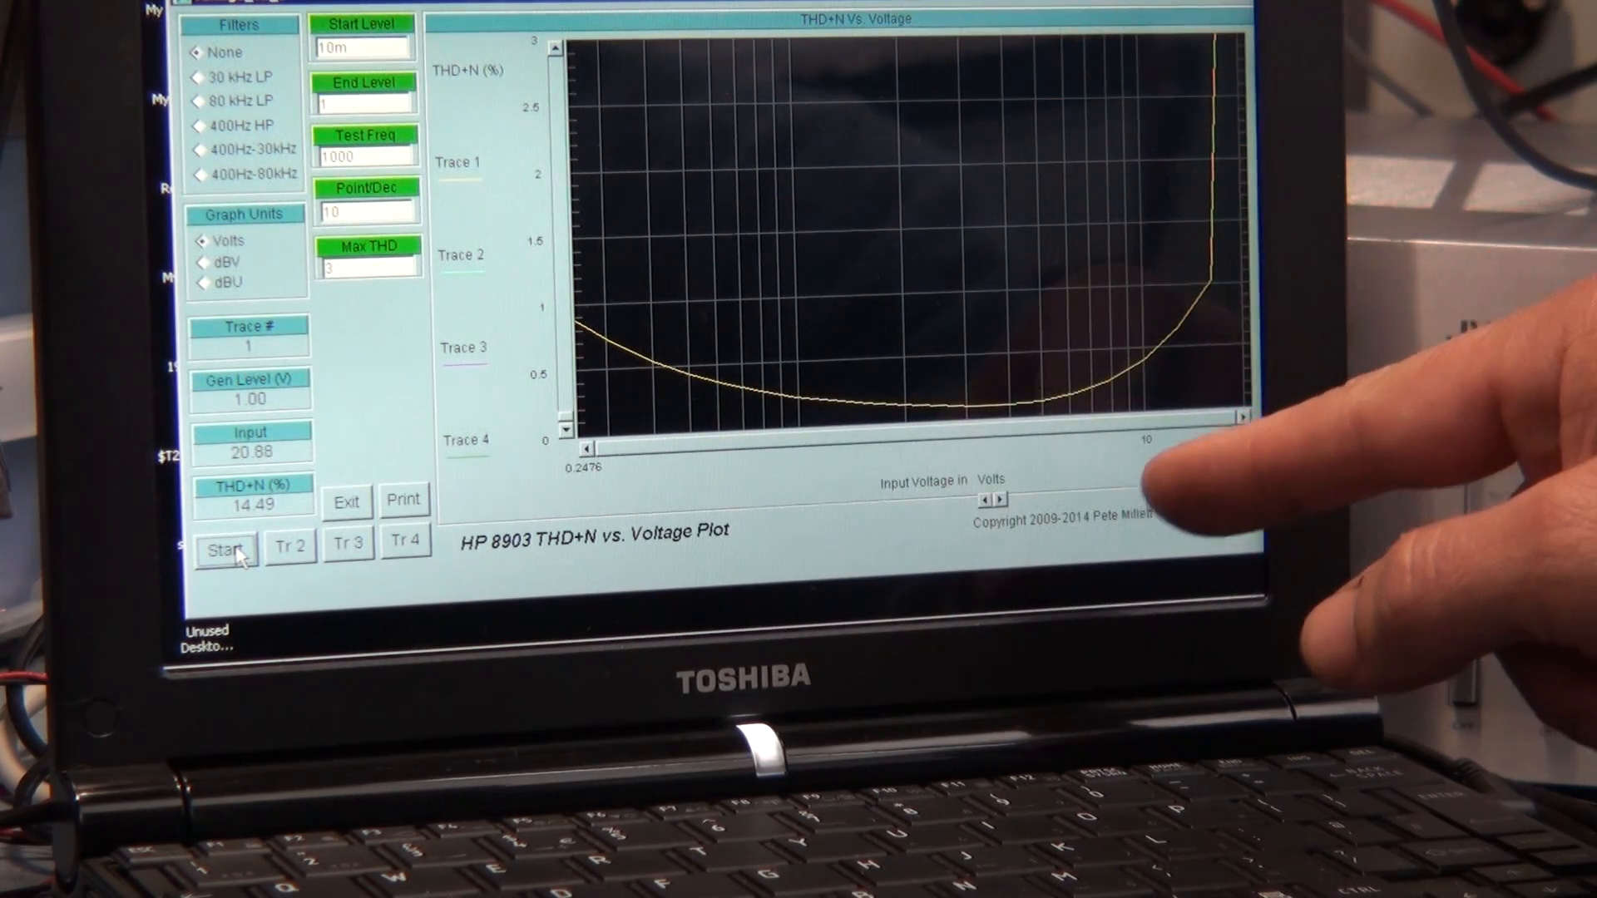
pyautogui.moveTo(978, 509)
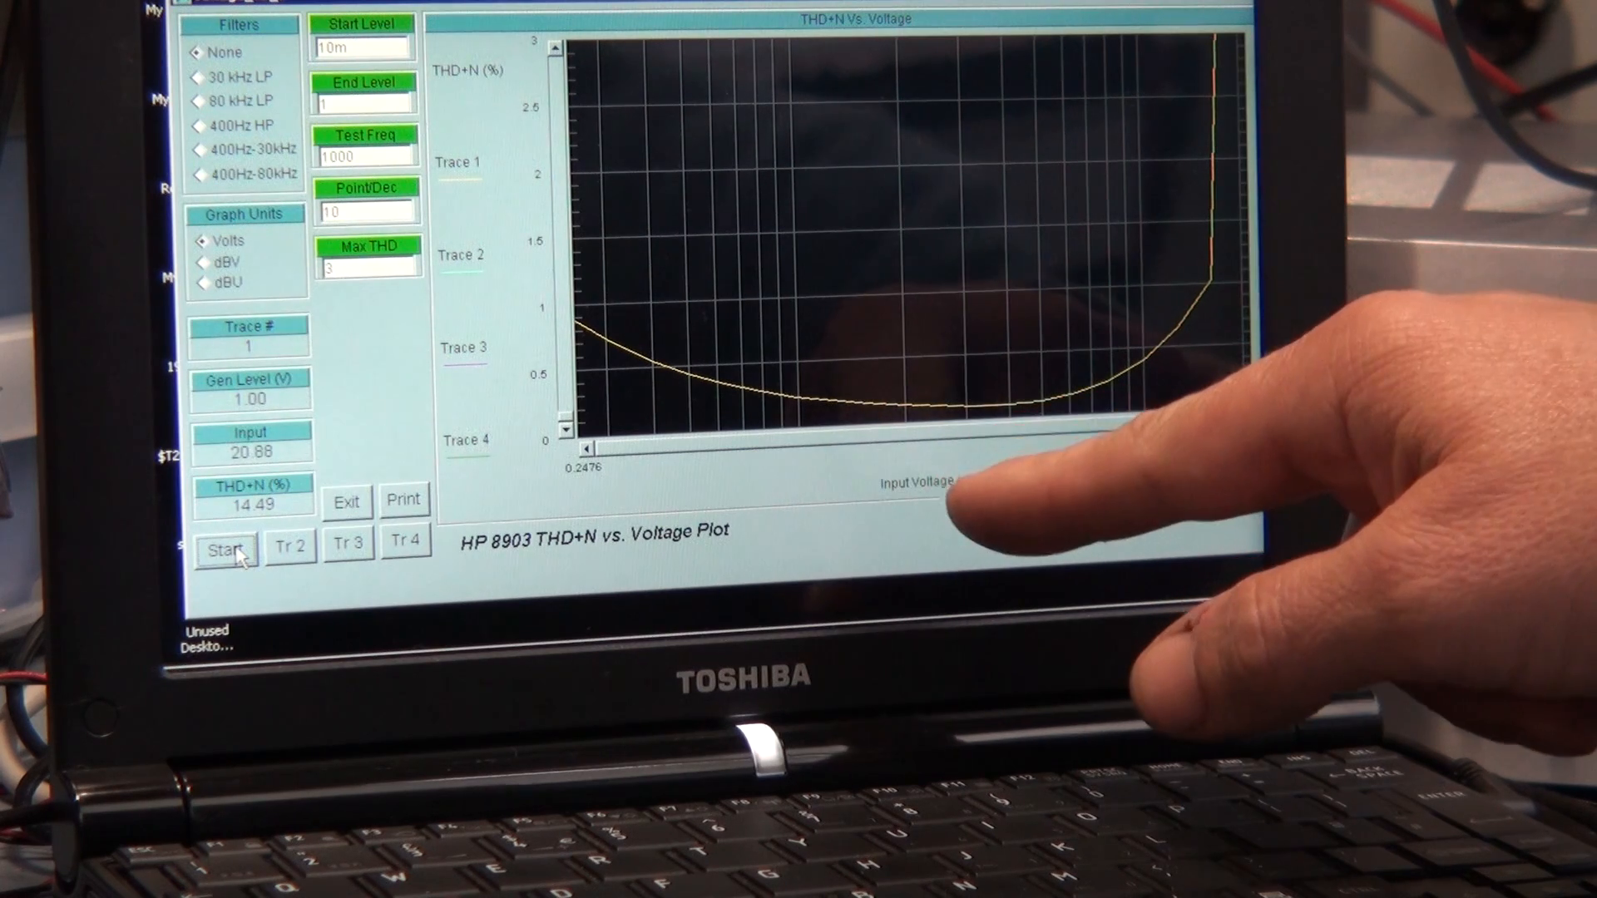